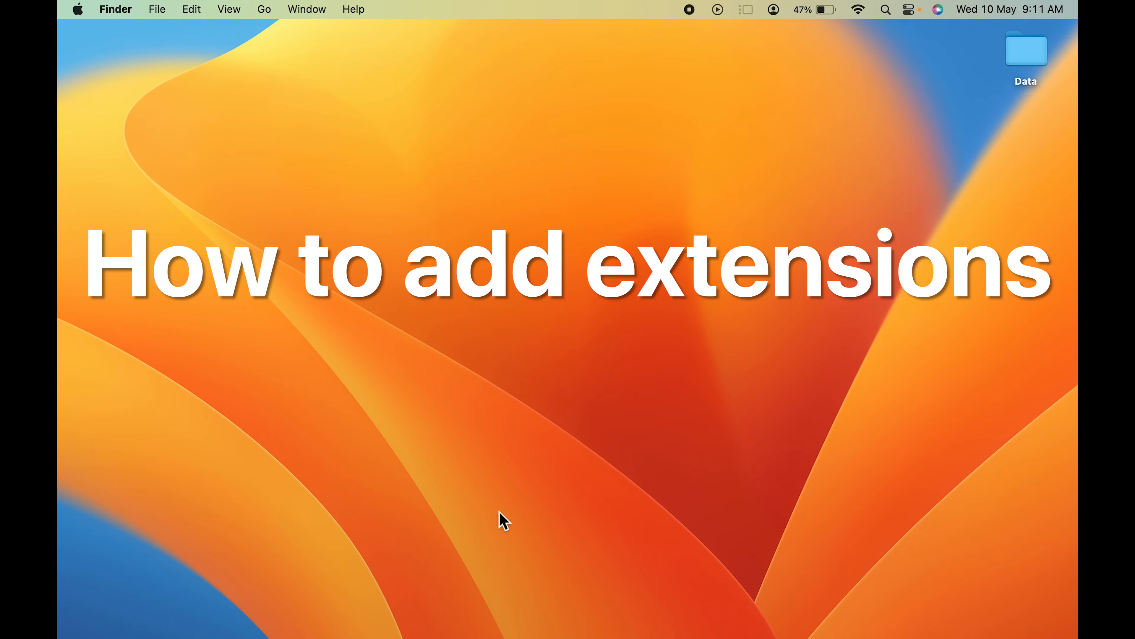
- Launch Safari from the Dock and show its application menu with Safari Extensions…
{"action": "left_click", "coordinate": [261, 614]}
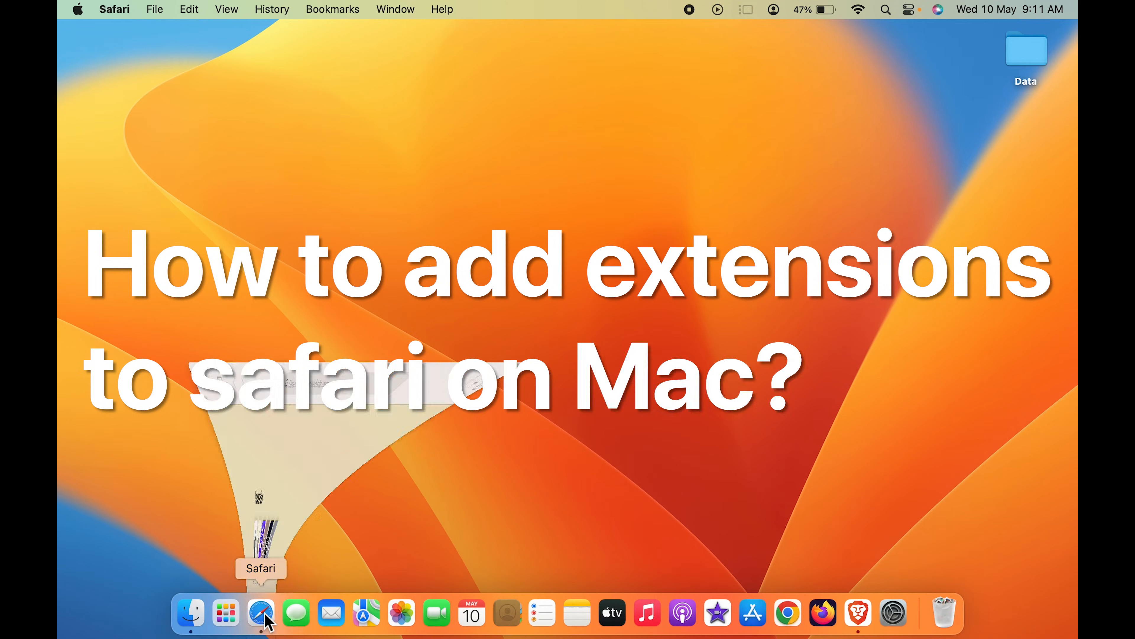
{"action": "left_click", "coordinate": [261, 613]}
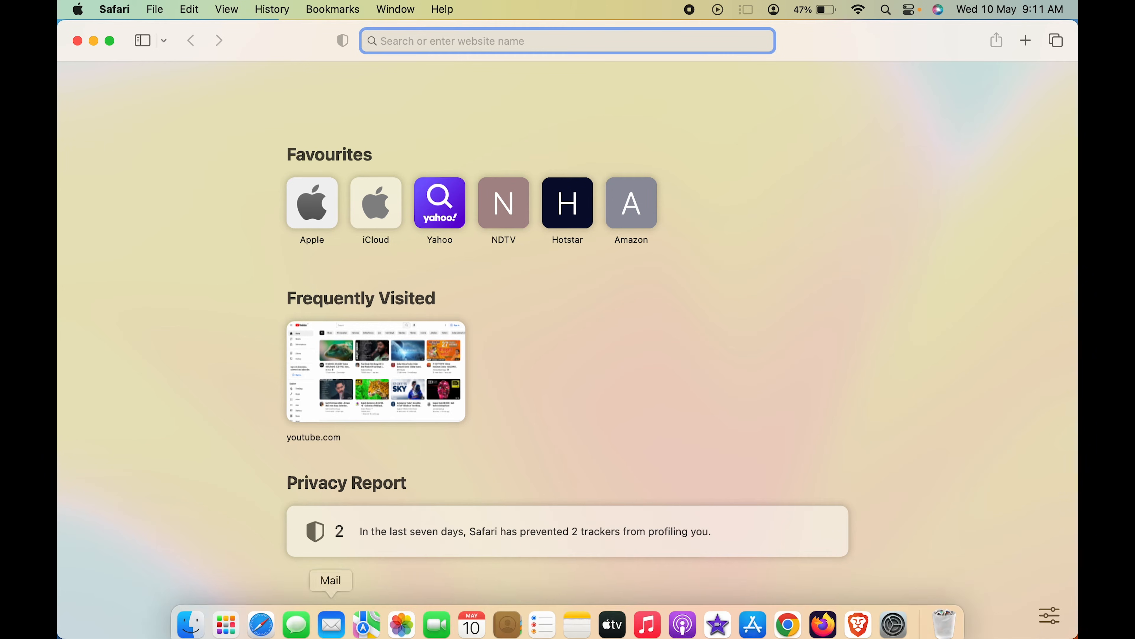
{"action": "mouse_move", "coordinate": [365, 613]}
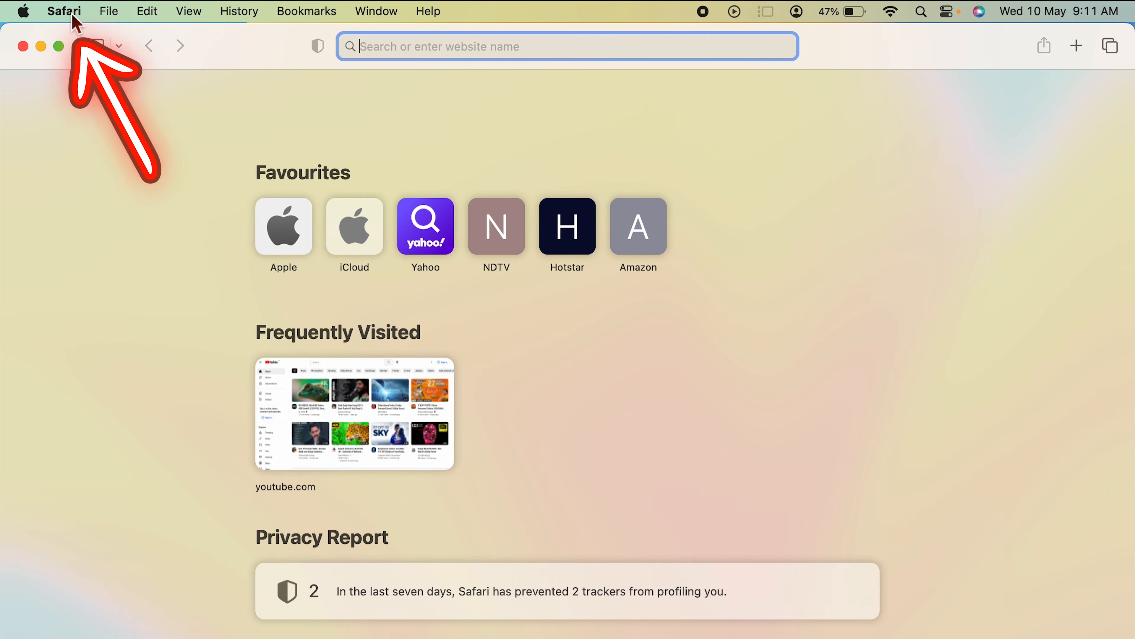
{"action": "left_click", "coordinate": [64, 10]}
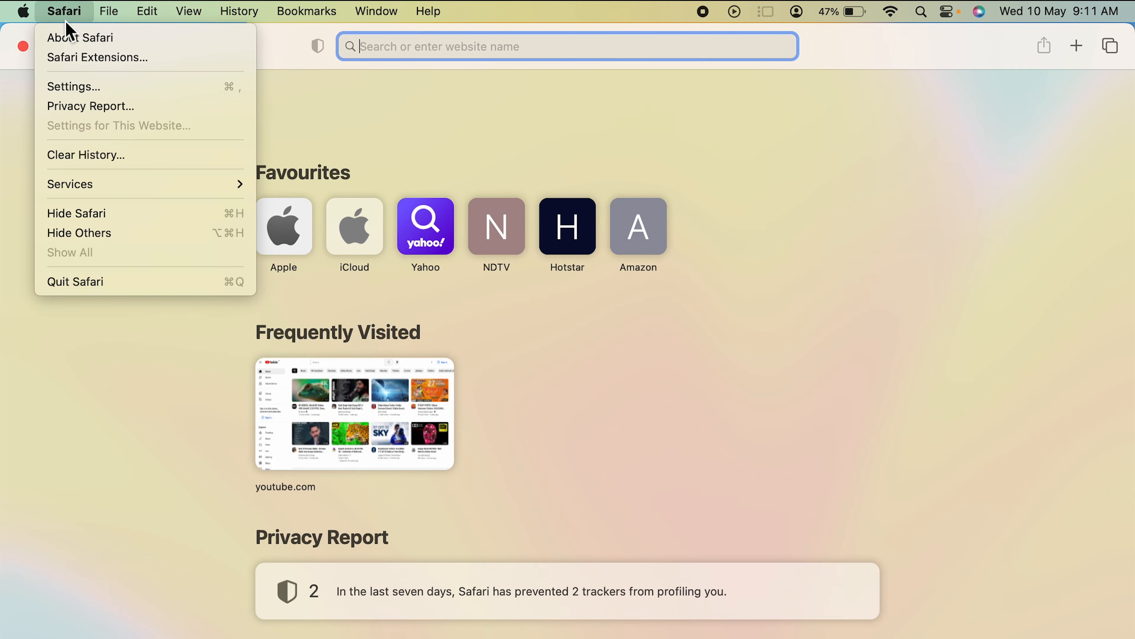
{"action": "mouse_move", "coordinate": [145, 57]}
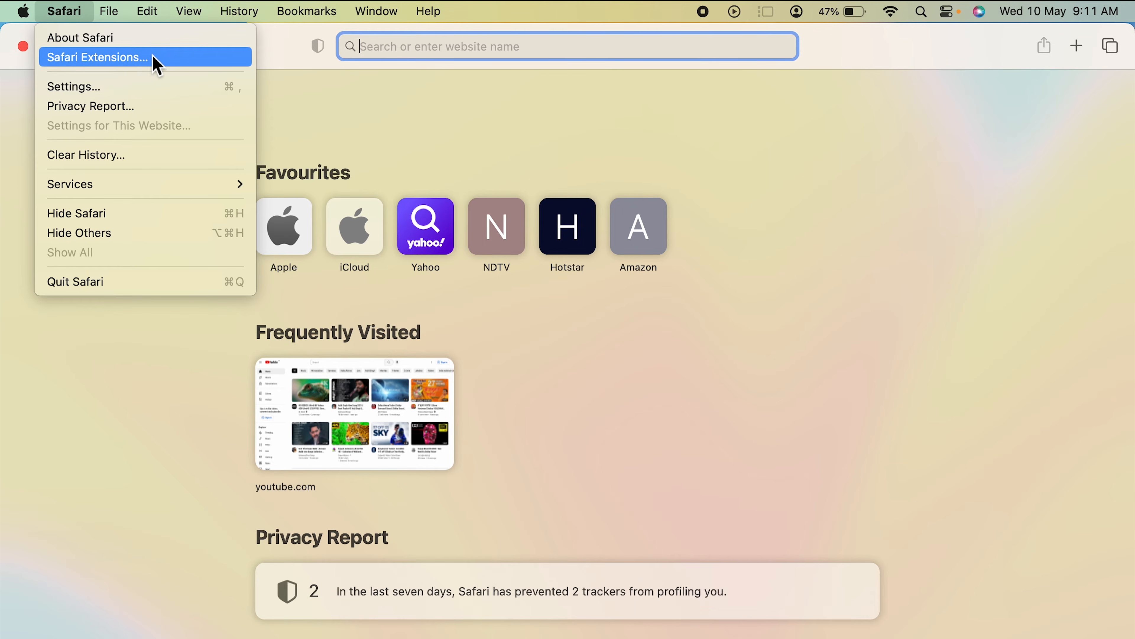
{"action": "mouse_move", "coordinate": [159, 67]}
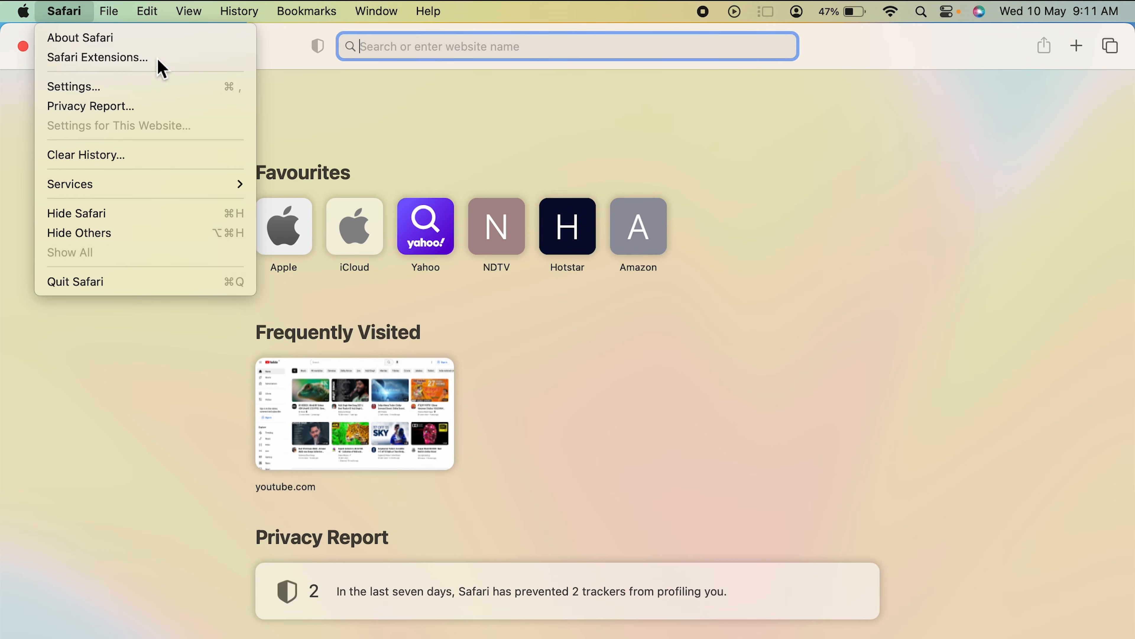
- Browse the App Store's Safari Extensions page down to the Top Free and Top Paid Apps listings
{"action": "left_click", "coordinate": [98, 58]}
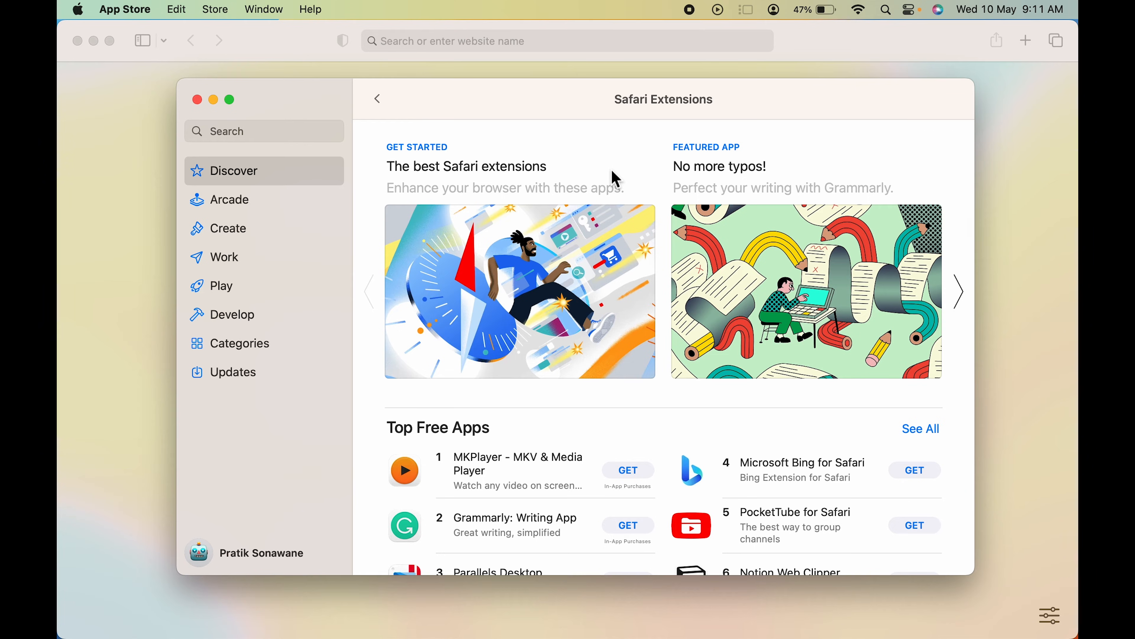
{"action": "mouse_move", "coordinate": [147, 19]}
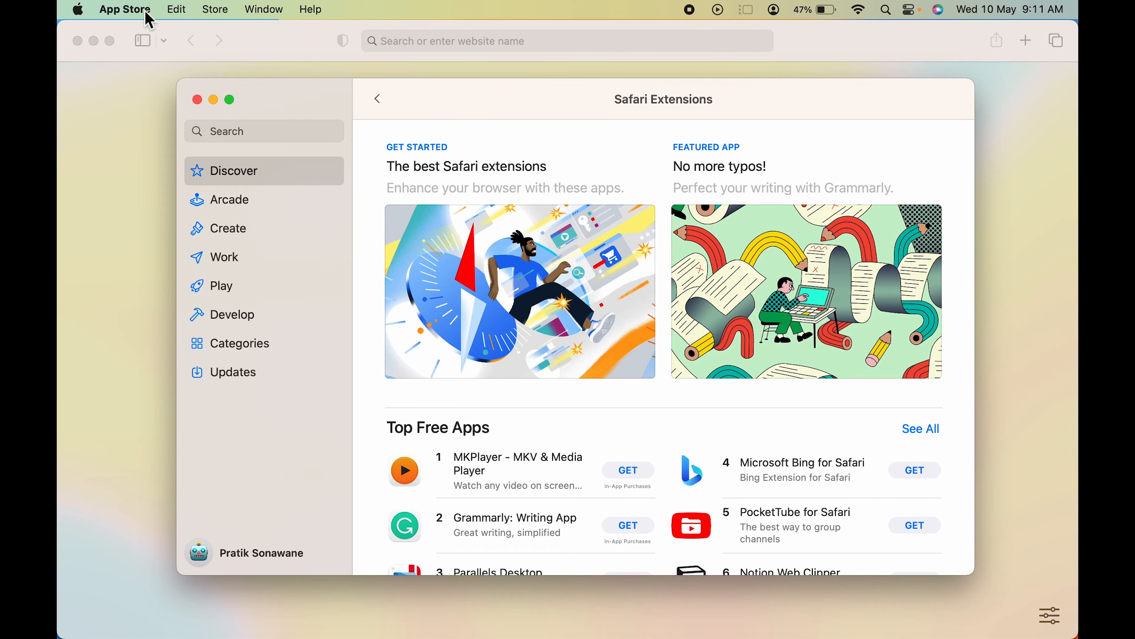
{"action": "mouse_move", "coordinate": [765, 105]}
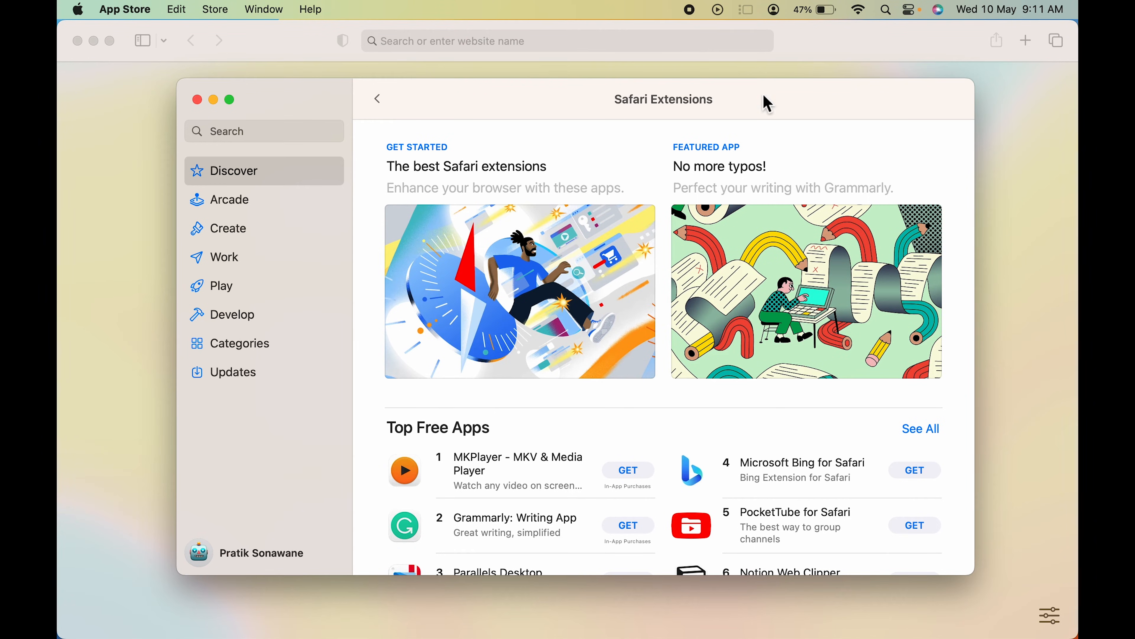
{"action": "scroll", "scroll_direction": "down", "scroll_amount": 3}
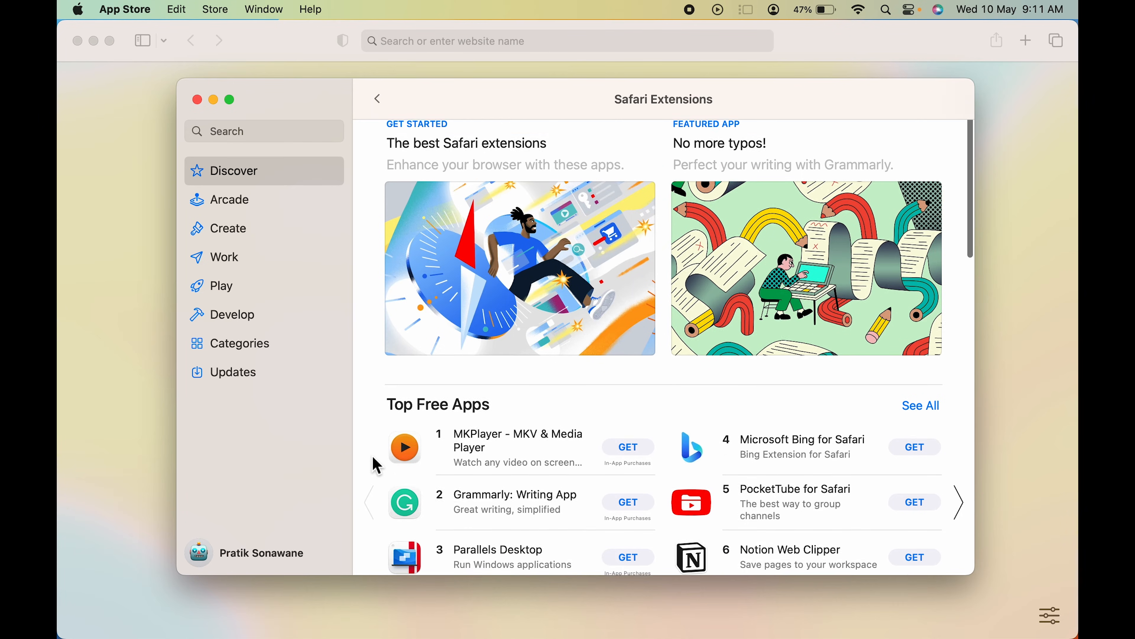
{"action": "scroll", "scroll_direction": "down", "scroll_amount": 3}
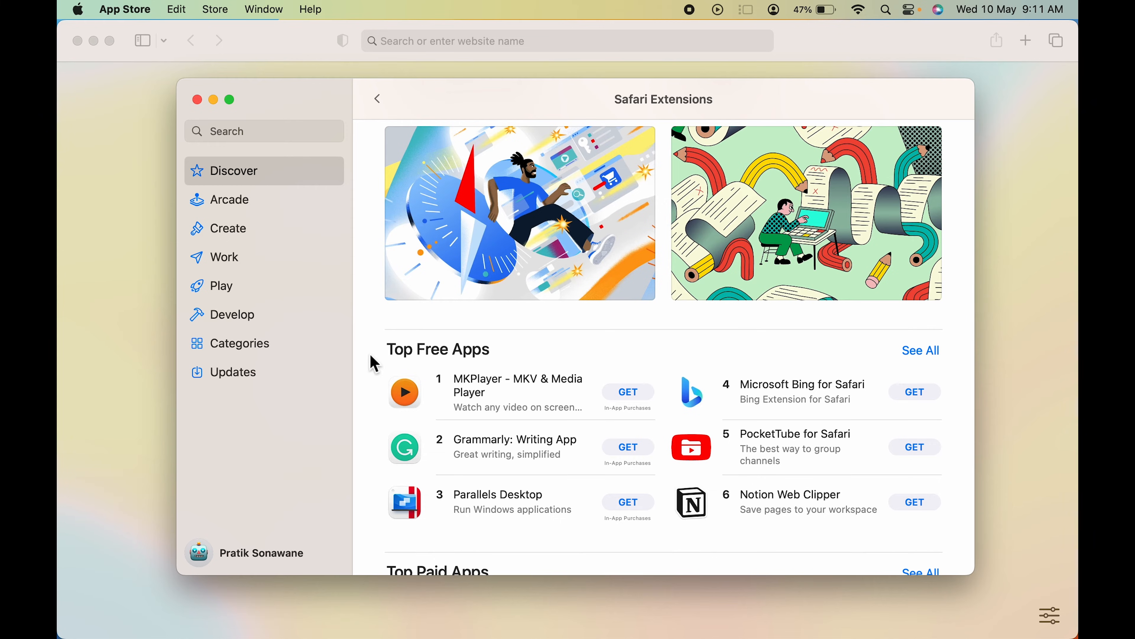
{"action": "scroll", "scroll_direction": "down", "scroll_amount": 3}
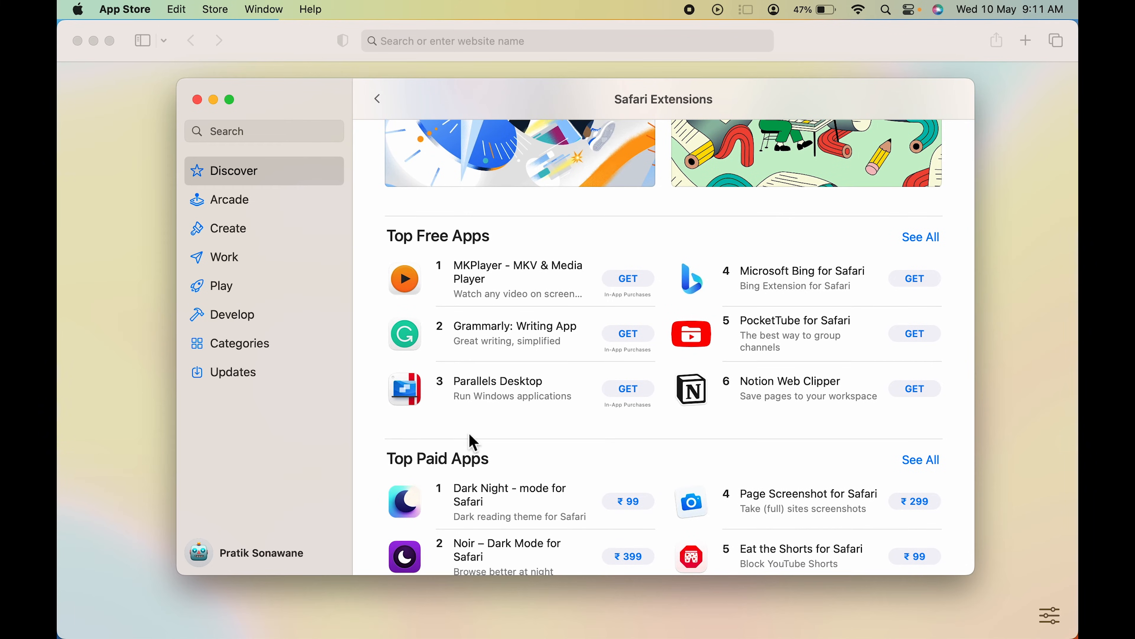
{"action": "mouse_move", "coordinate": [938, 467]}
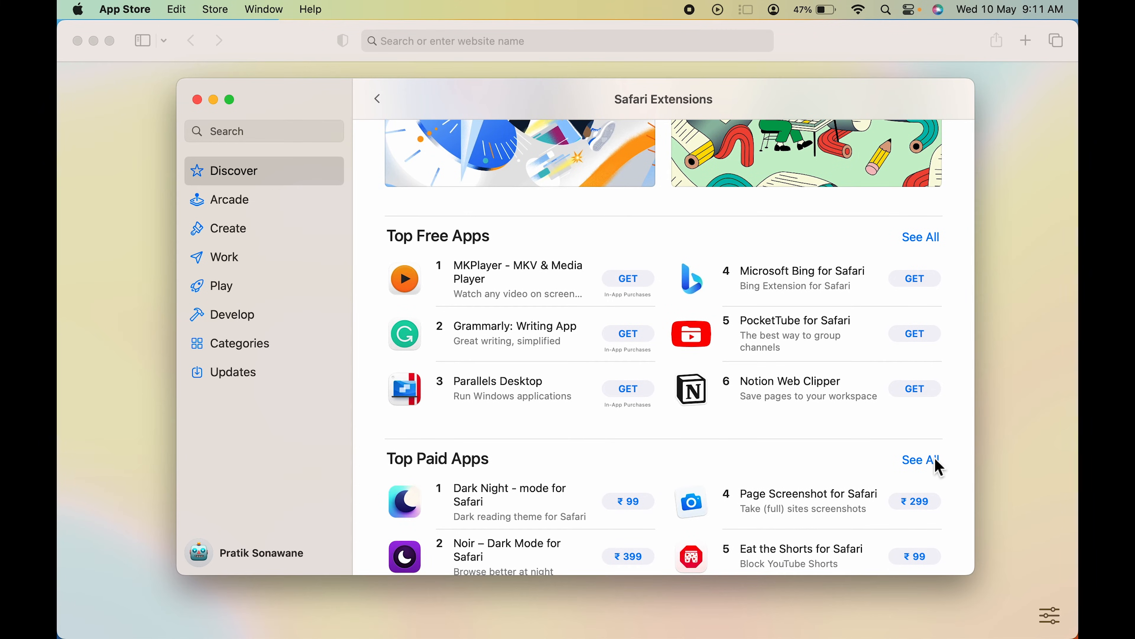
{"action": "mouse_move", "coordinate": [407, 258]}
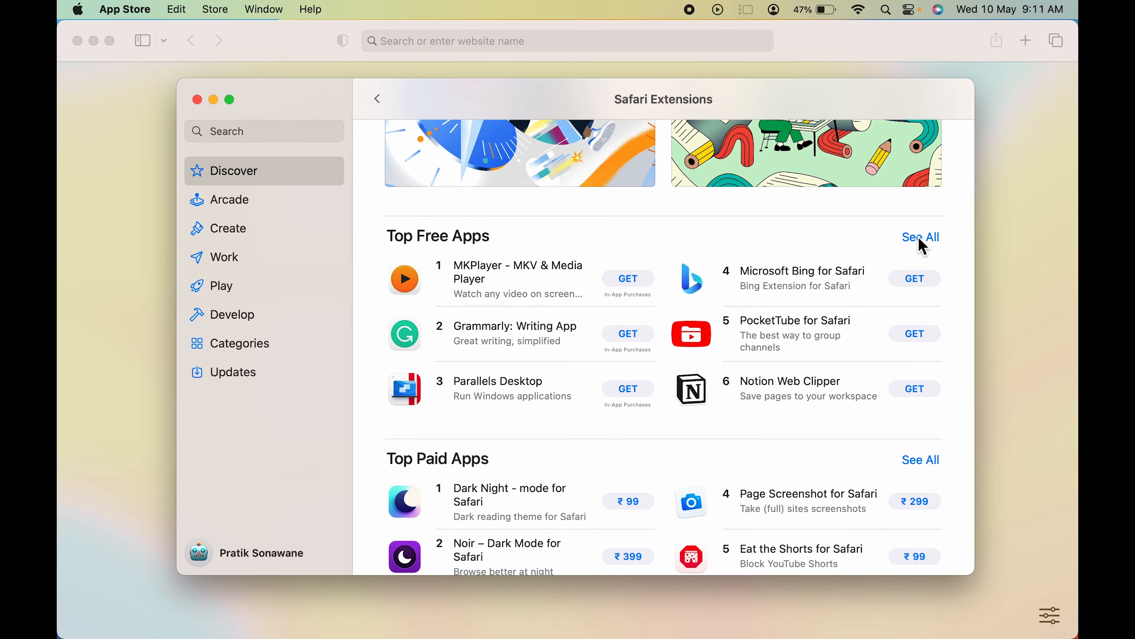
- See the full Top Free extensions chart and read PocketTube for Safari's page and 4.4-star reviews
{"action": "left_click", "coordinate": [920, 236]}
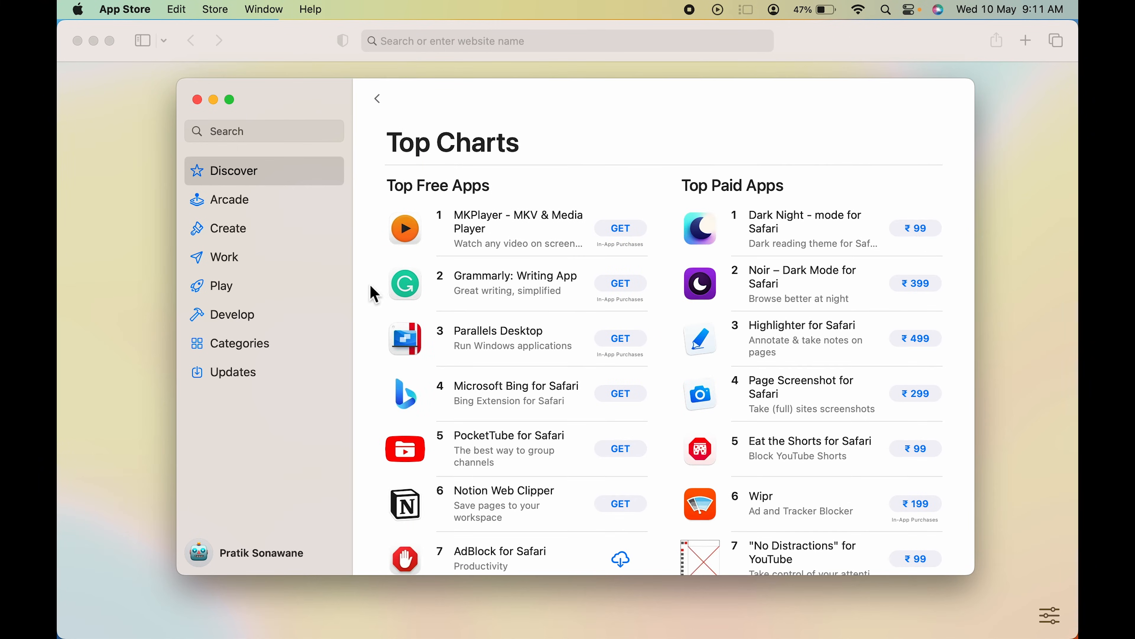
{"action": "mouse_move", "coordinate": [435, 382]}
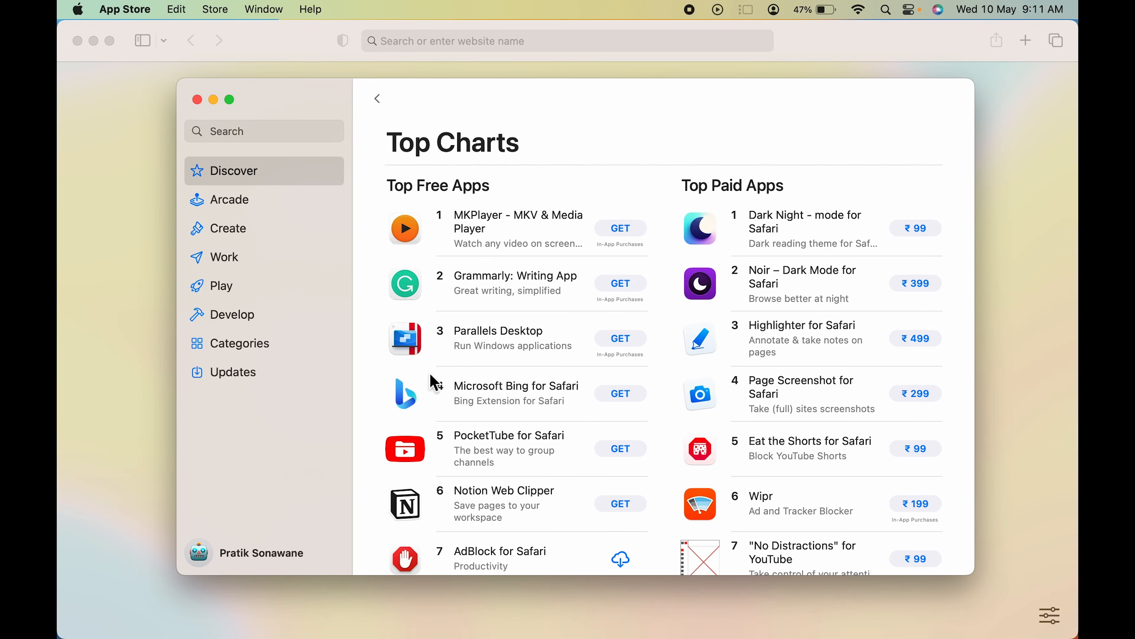
{"action": "mouse_move", "coordinate": [467, 351]}
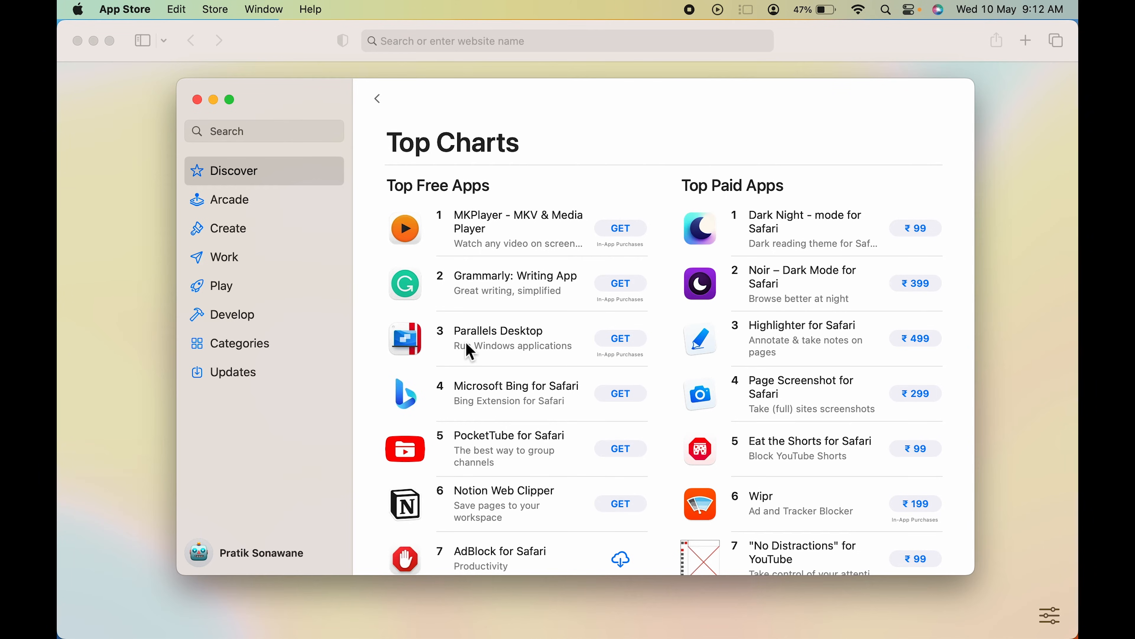
{"action": "scroll", "scroll_direction": "down", "scroll_amount": 3}
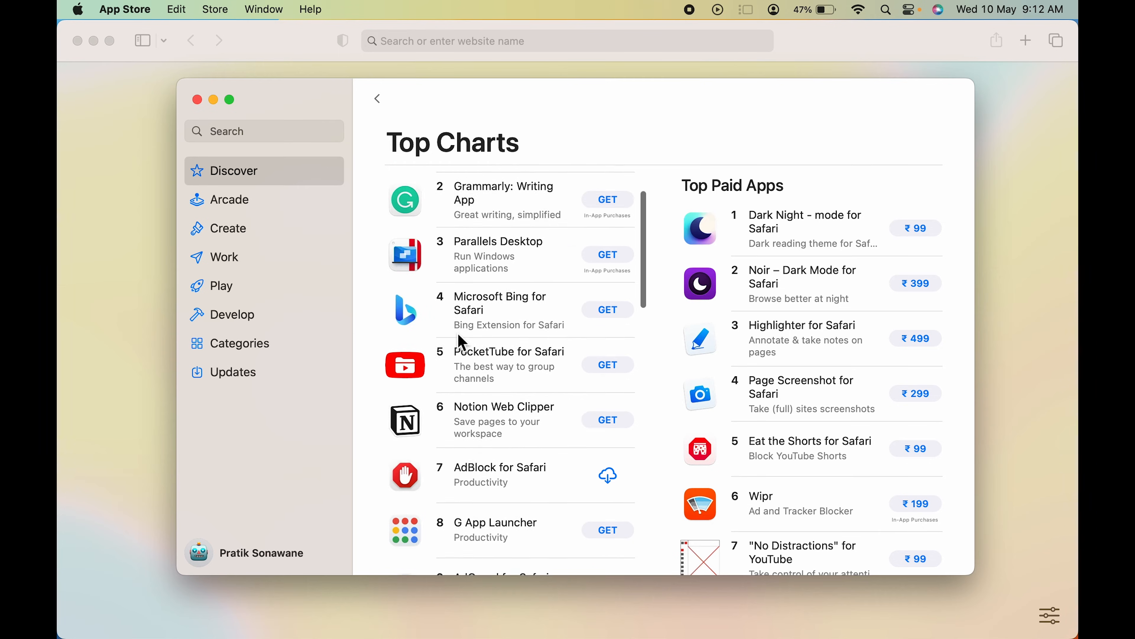
{"action": "scroll", "scroll_direction": "down", "scroll_amount": 3}
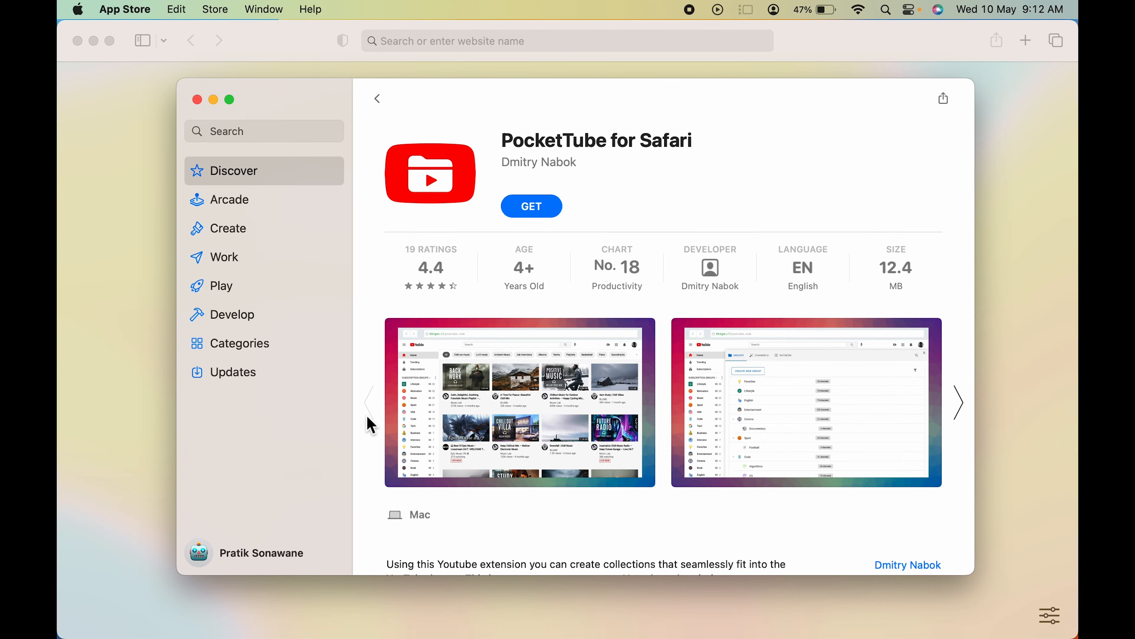
{"action": "scroll", "scroll_direction": "down", "scroll_amount": 3}
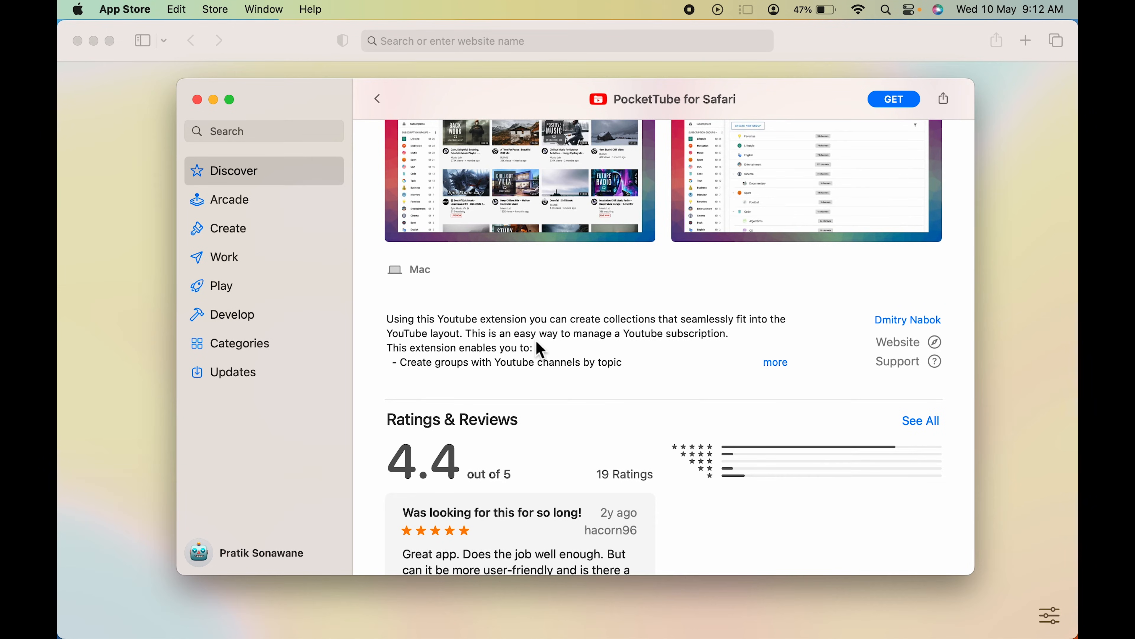
- Download AdBlock for Safari from the top charts and show it installed in Launchpad
{"action": "left_click", "coordinate": [375, 99]}
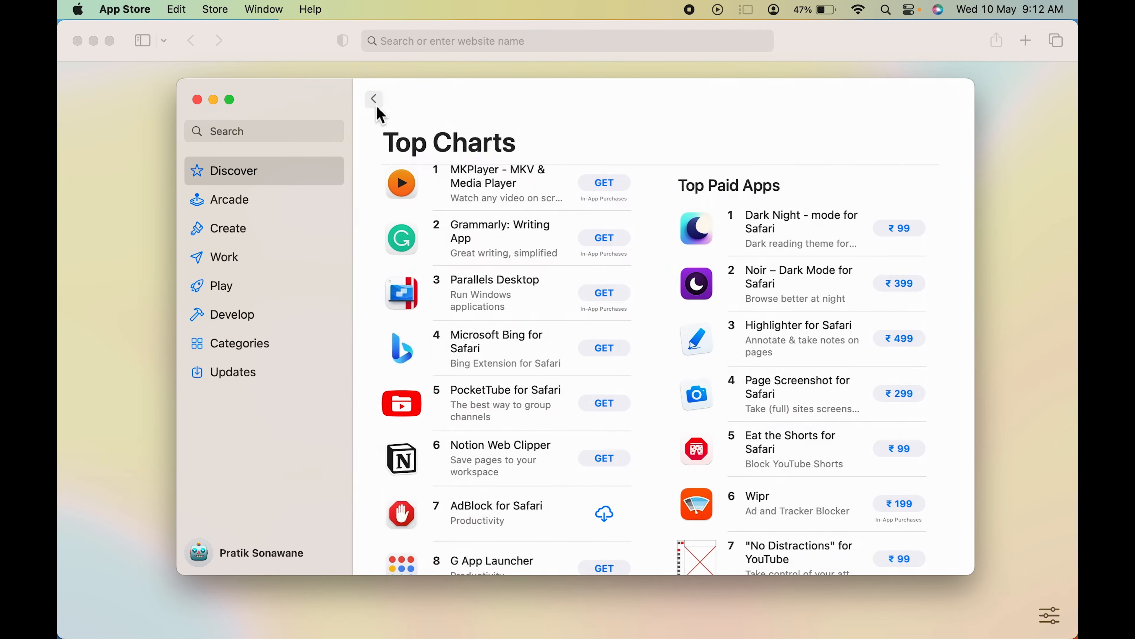
{"action": "scroll", "scroll_direction": "down", "scroll_amount": 3}
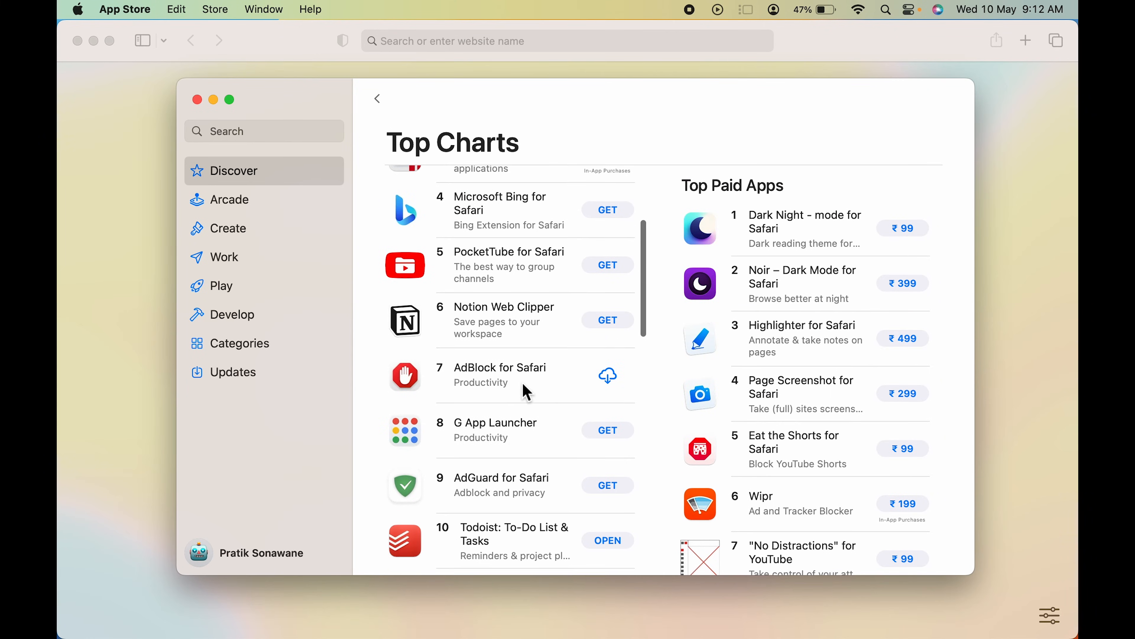
{"action": "mouse_move", "coordinate": [546, 380]}
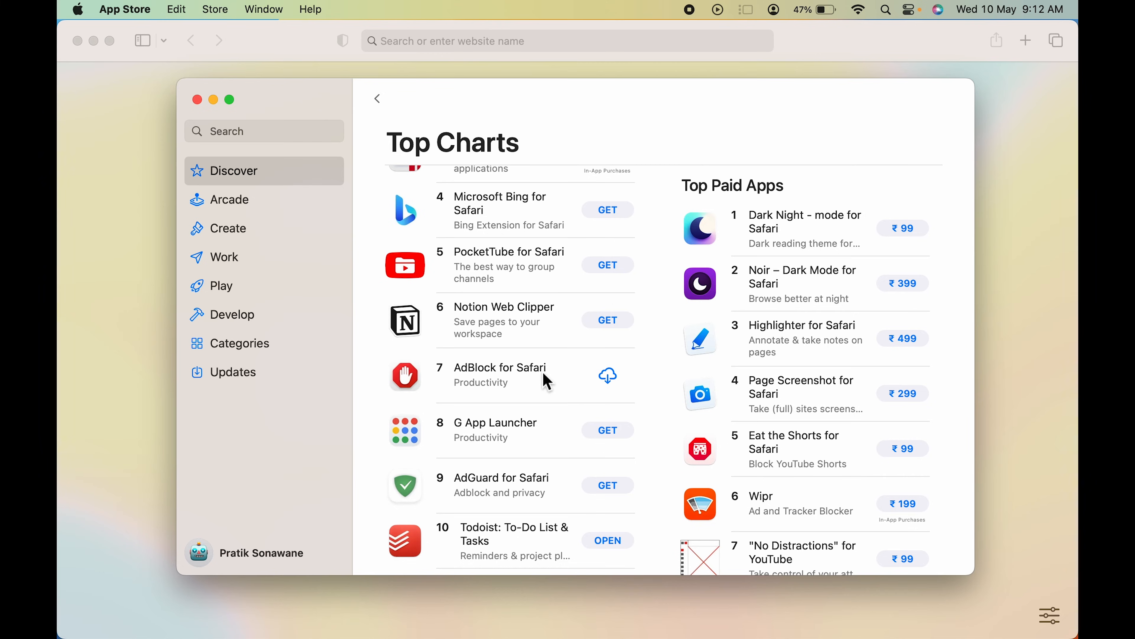
{"action": "mouse_move", "coordinate": [610, 390]}
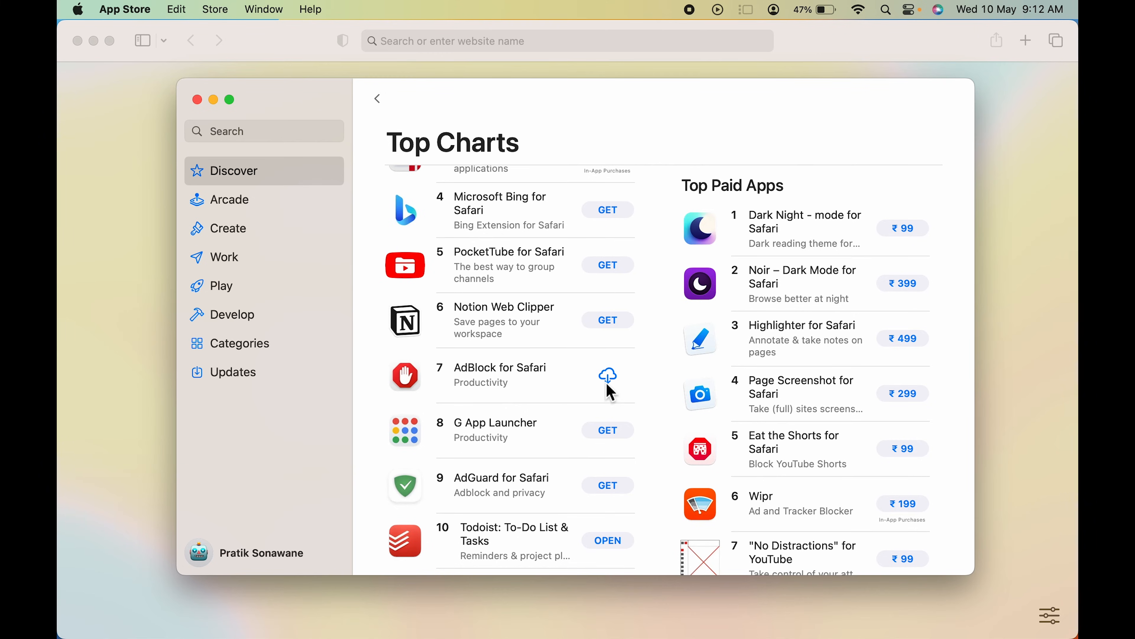
{"action": "mouse_move", "coordinate": [594, 375]}
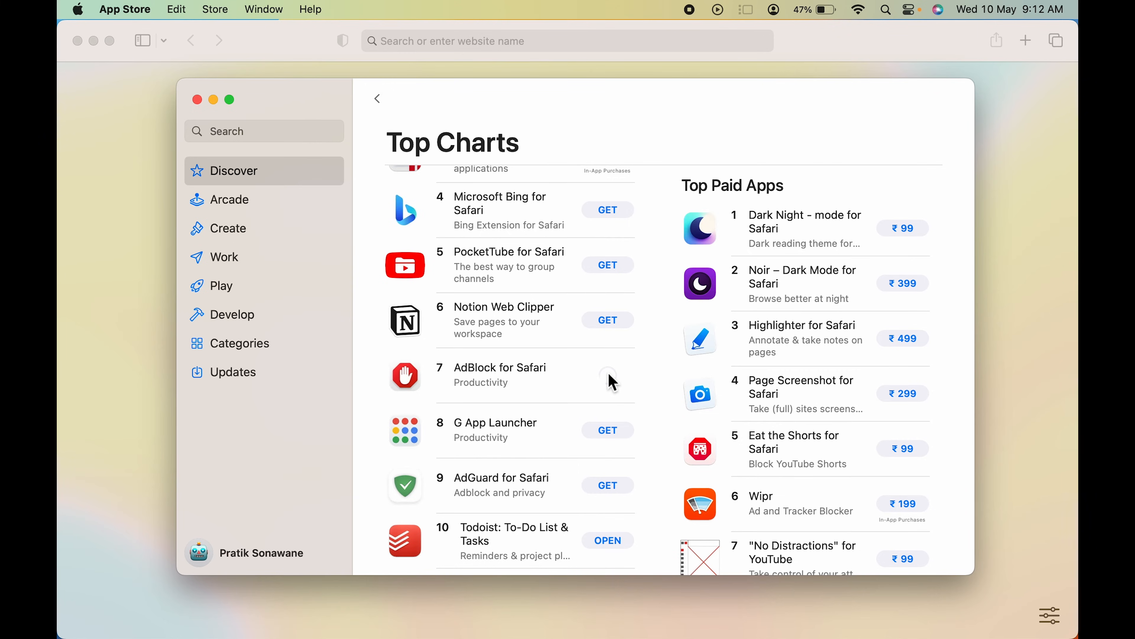
{"action": "left_click", "coordinate": [607, 377]}
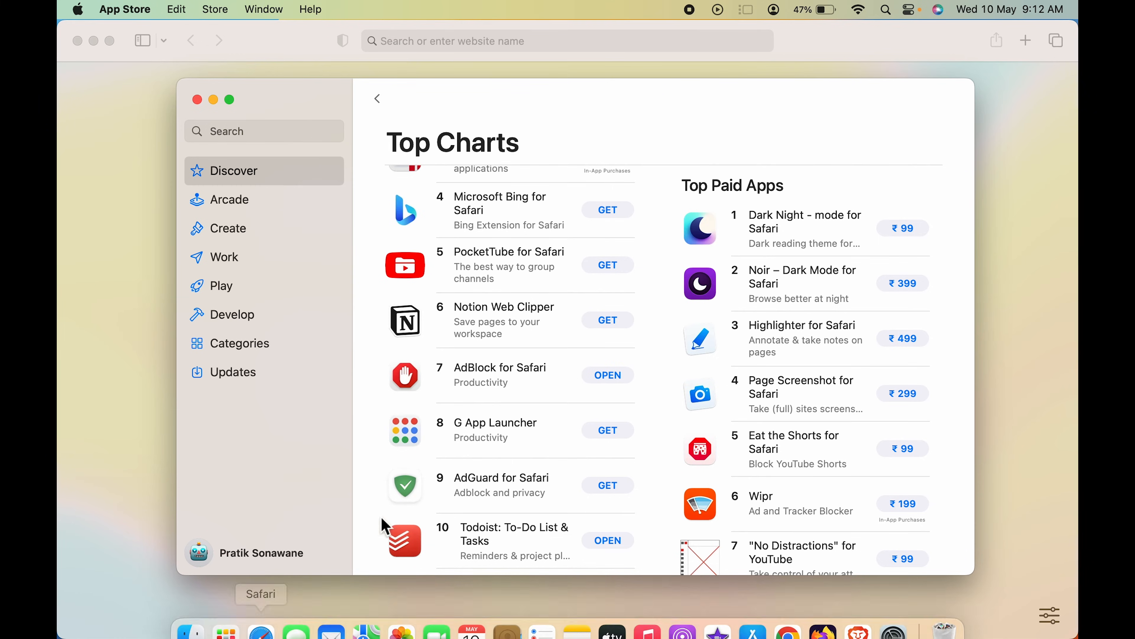
{"action": "mouse_move", "coordinate": [143, 255]}
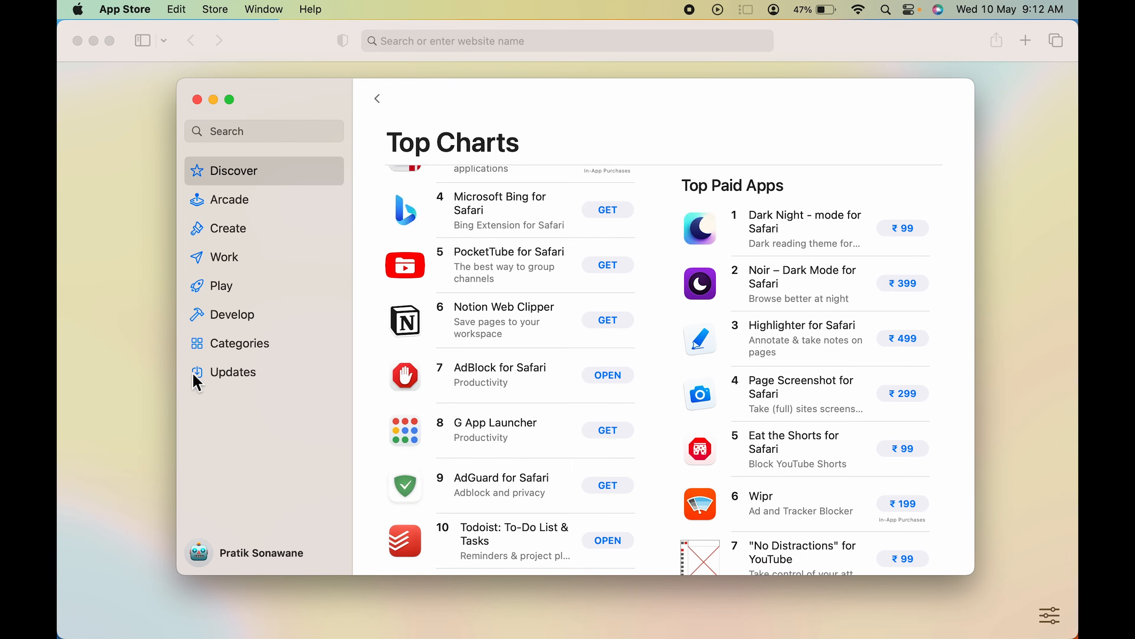
{"action": "left_click", "coordinate": [225, 613]}
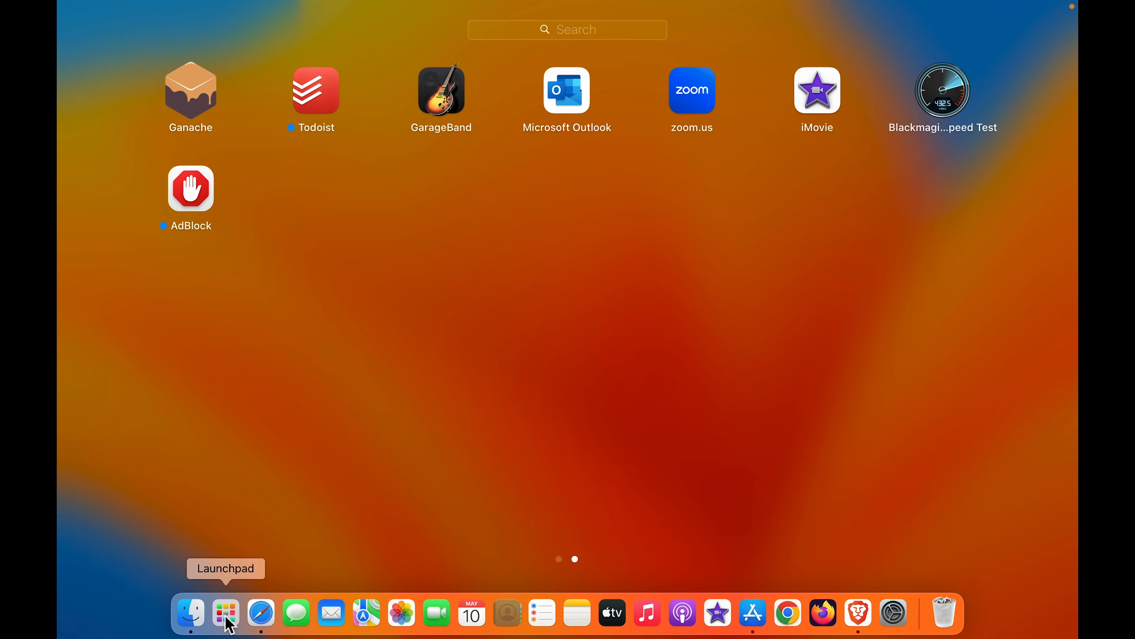
{"action": "mouse_move", "coordinate": [181, 235]}
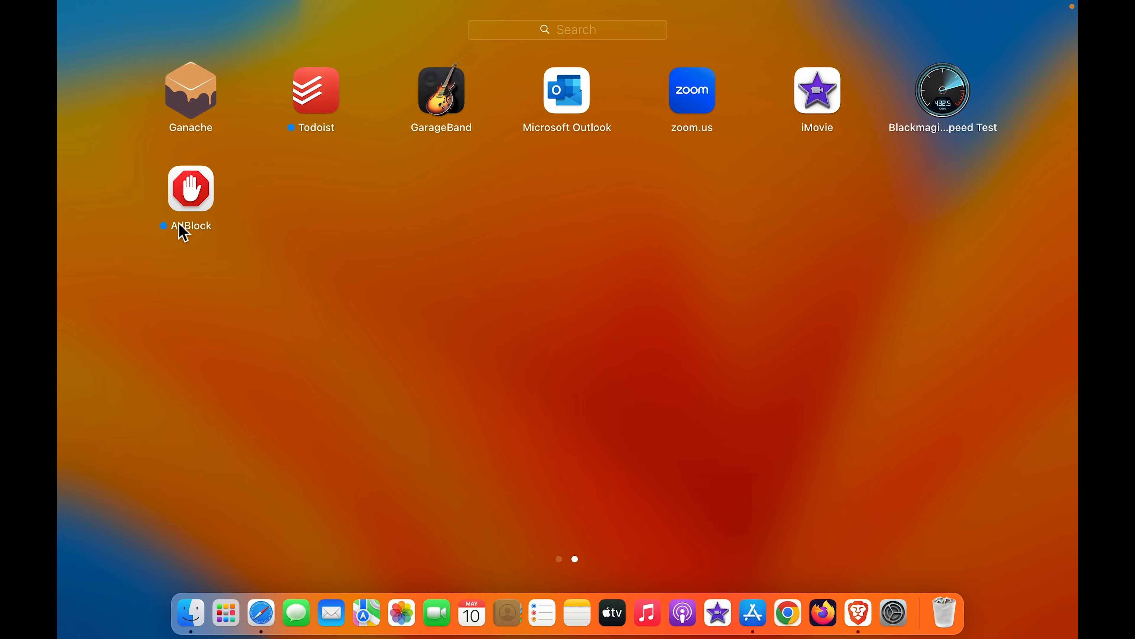
- Launch the AdBlock app from Launchpad and show Safari's application menu
{"action": "left_click", "coordinate": [260, 613]}
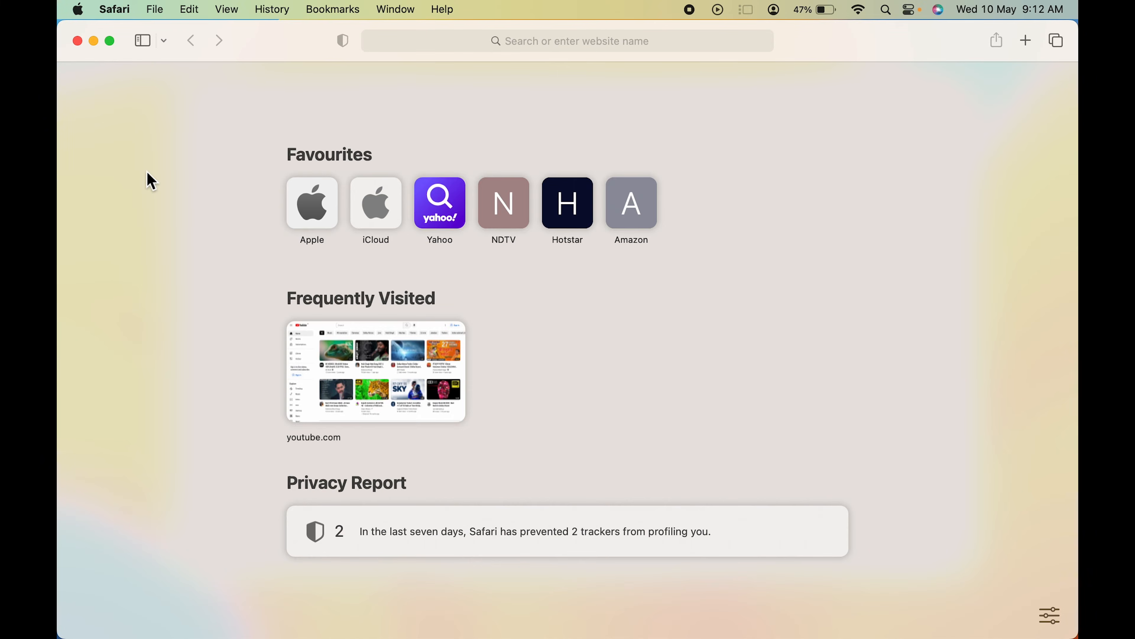
{"action": "mouse_move", "coordinate": [172, 168]}
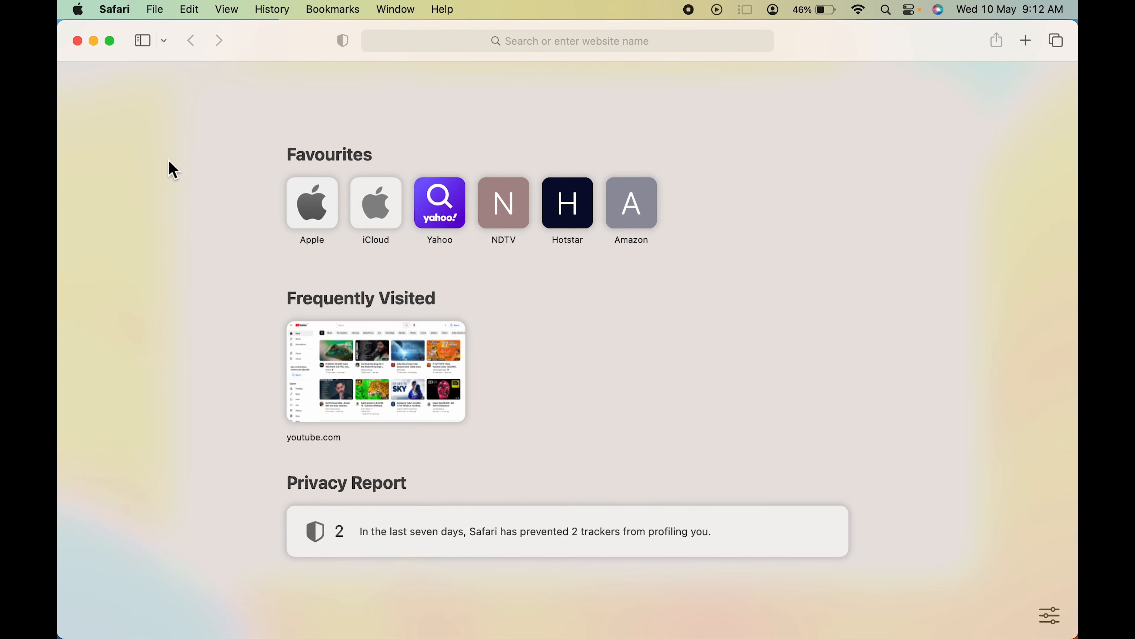
{"action": "mouse_move", "coordinate": [130, 34]}
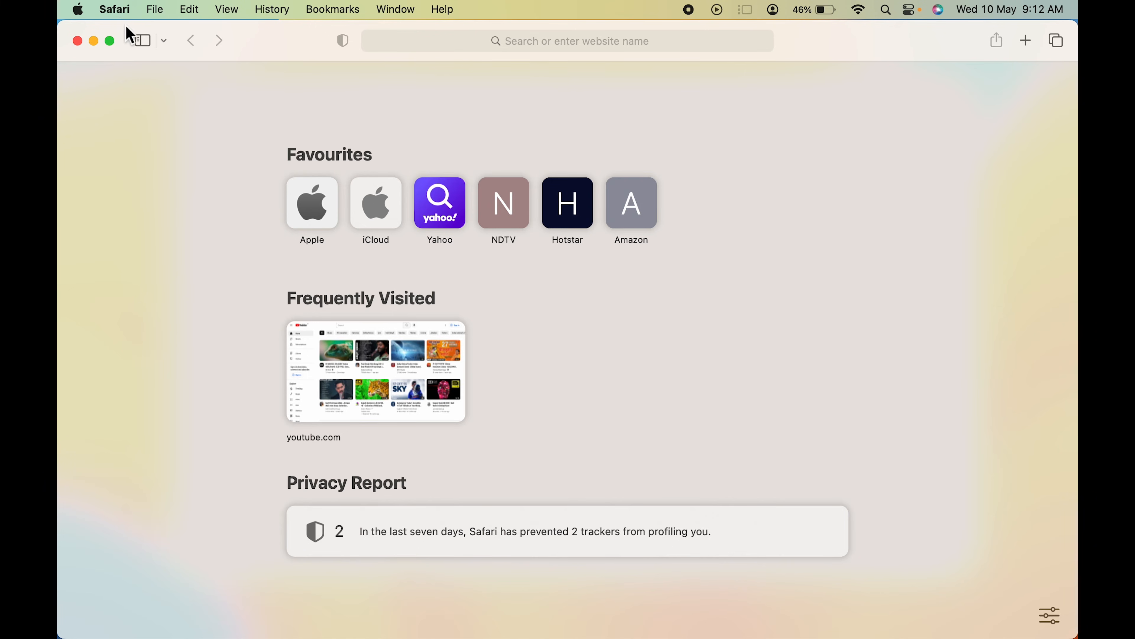
{"action": "left_click", "coordinate": [114, 10]}
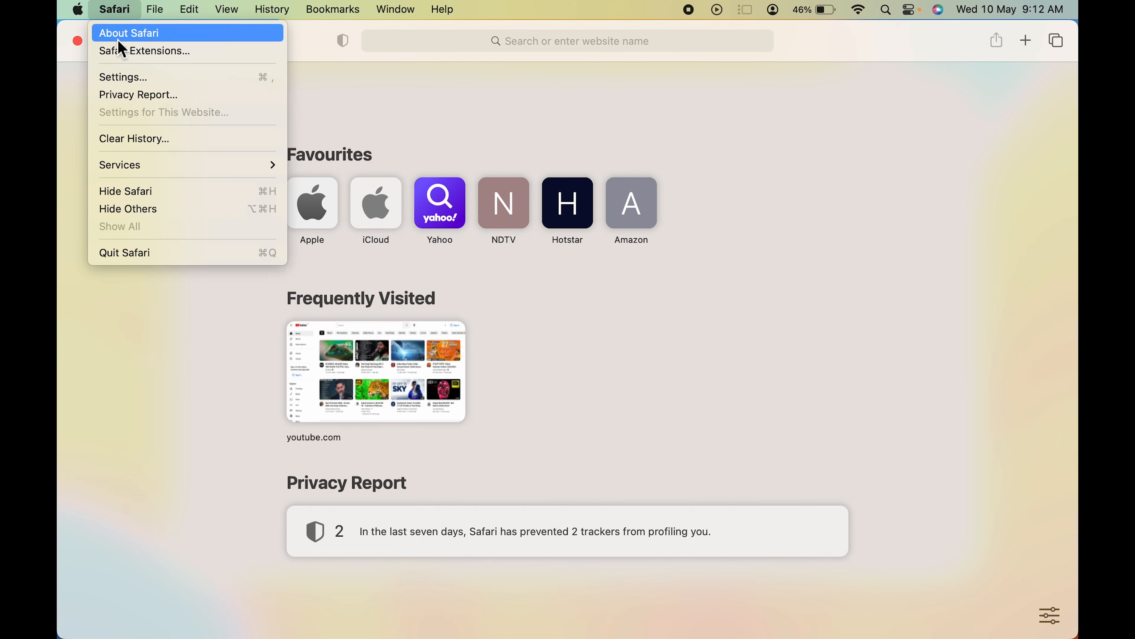
{"action": "mouse_move", "coordinate": [183, 84]}
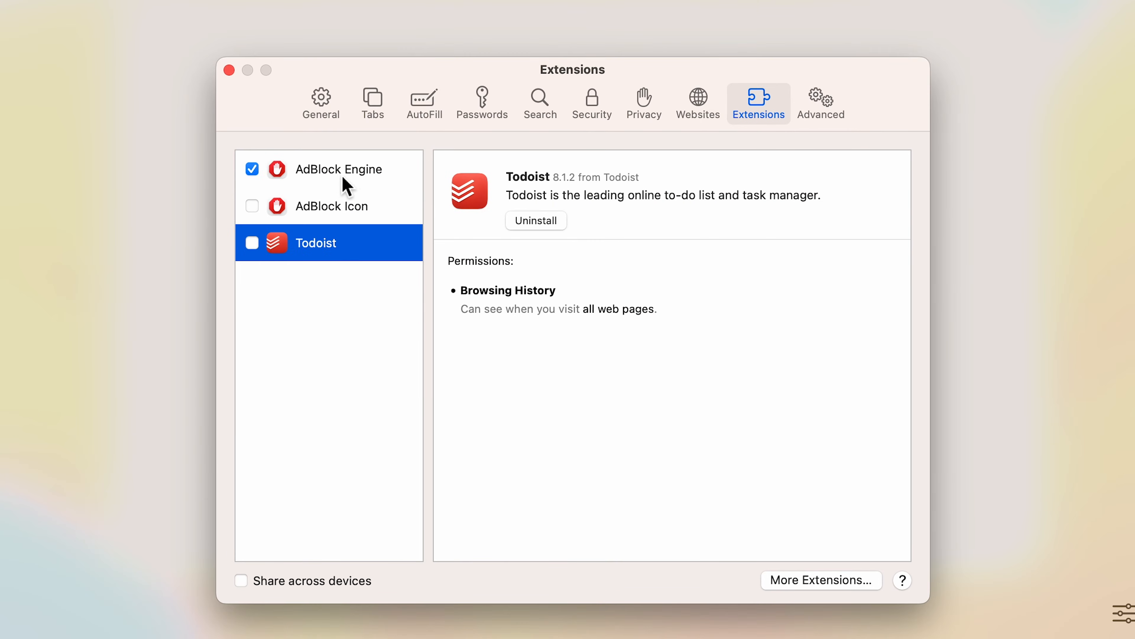
- View the enabled AdBlock Engine extension's details in Safari's Extensions settings
{"action": "left_click", "coordinate": [340, 168]}
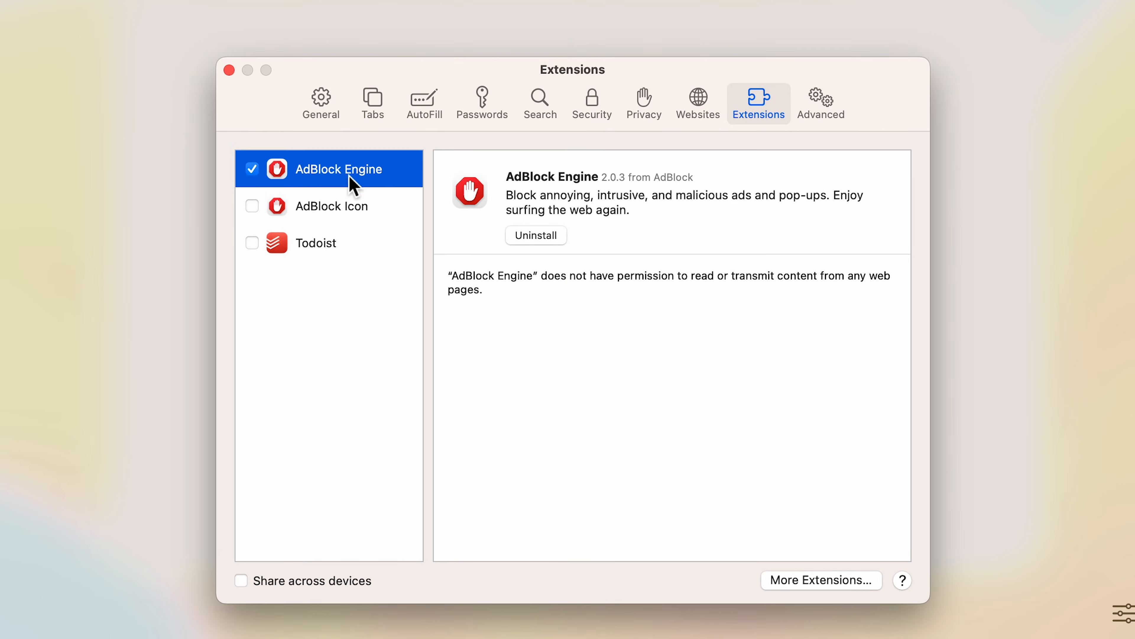
{"action": "mouse_move", "coordinate": [361, 249]}
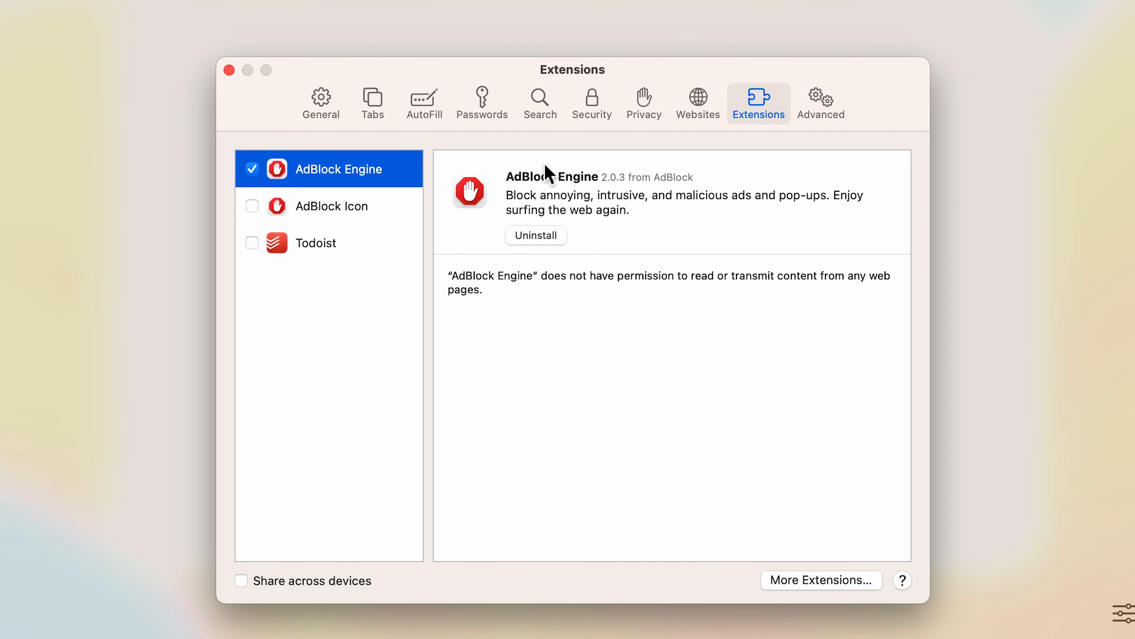
{"action": "left_click", "coordinate": [113, 9]}
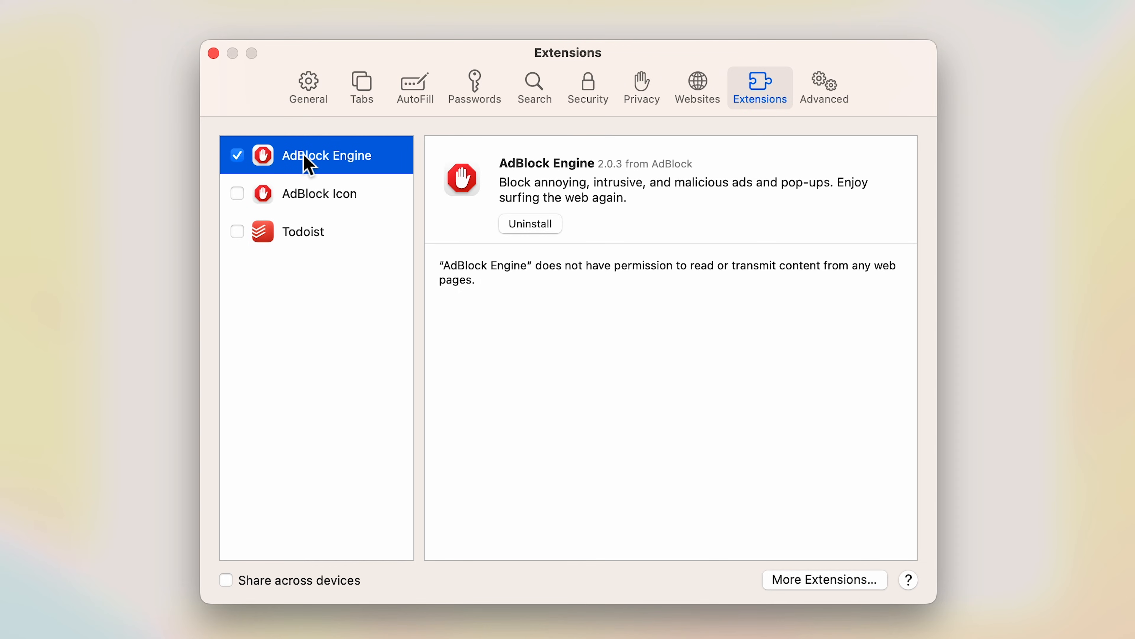
{"action": "mouse_move", "coordinate": [353, 168]}
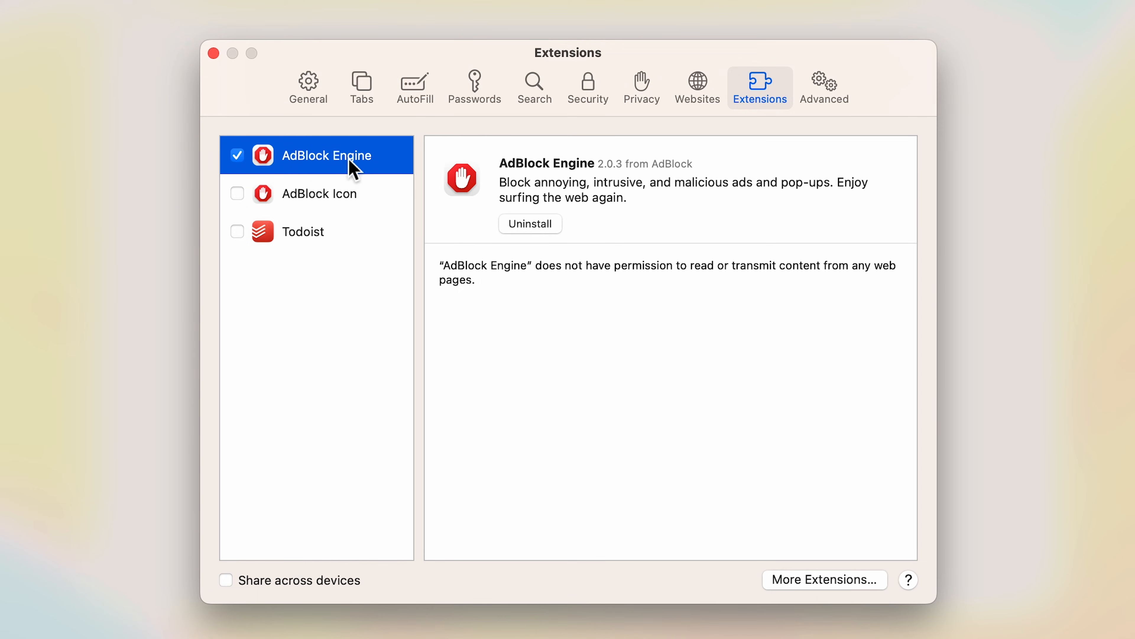
{"action": "mouse_move", "coordinate": [548, 239]}
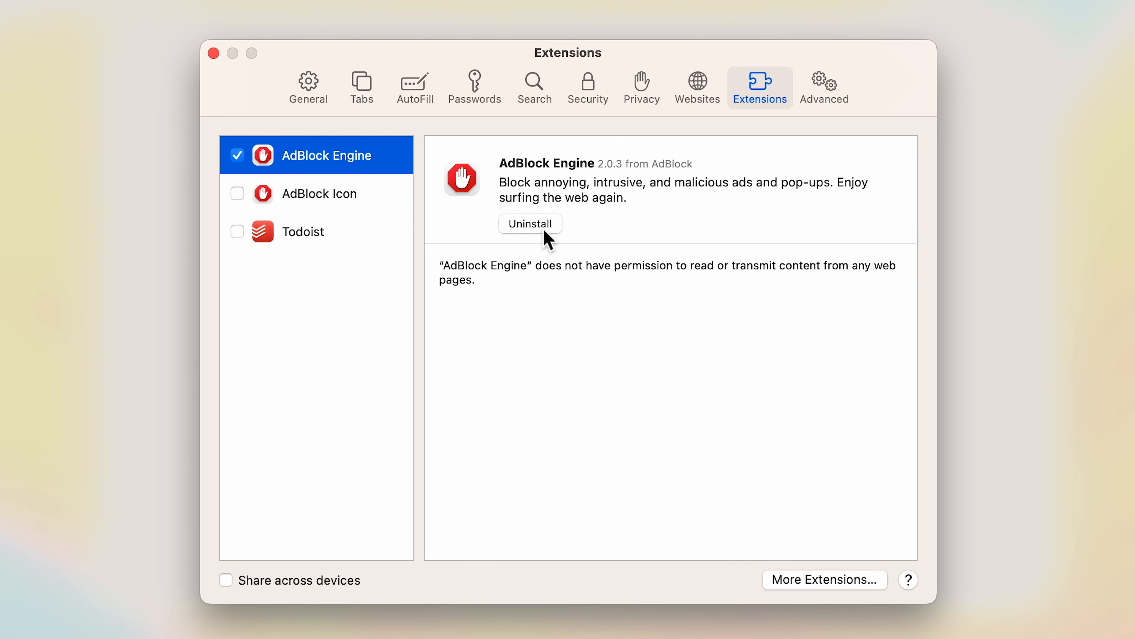
- Start uninstalling AdBlock Engine and reveal the AdBlock app in the Applications folder
{"action": "left_click", "coordinate": [530, 223]}
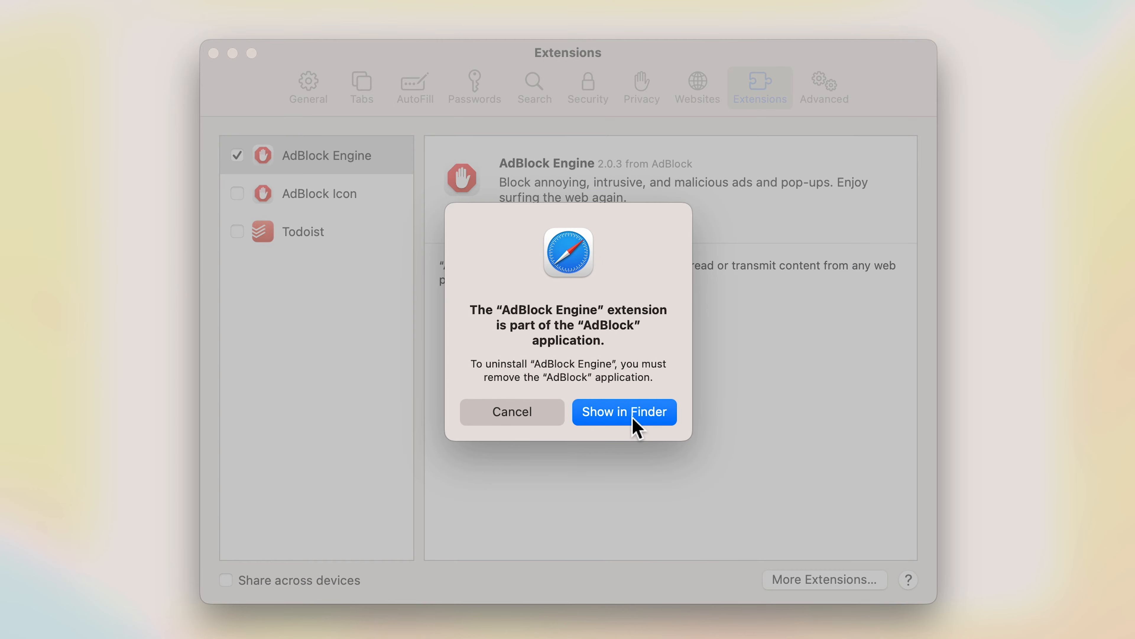
{"action": "left_click", "coordinate": [623, 411]}
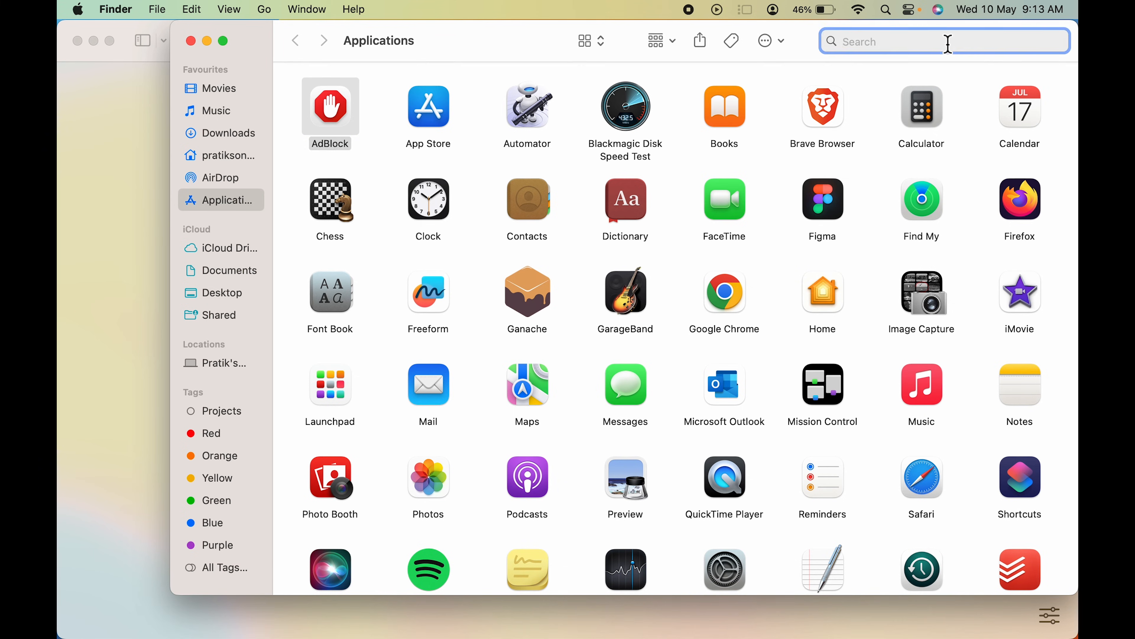
- Search This Mac in Finder for 'adblock' so the AdBlock app is the result
{"action": "left_click", "coordinate": [941, 42]}
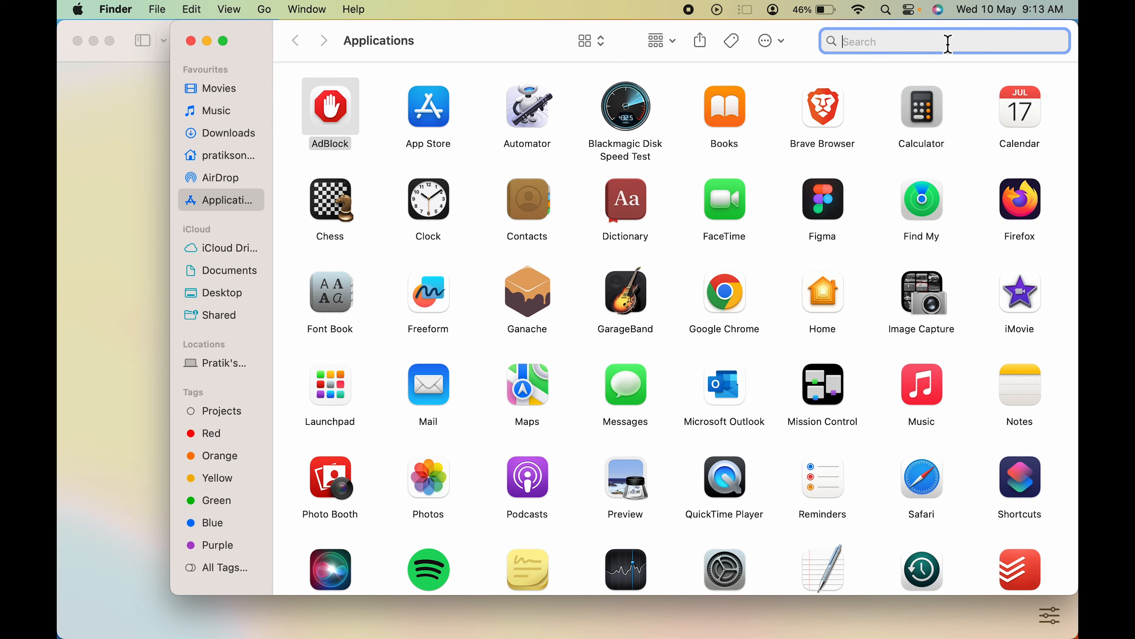
{"action": "type", "text": "adblock"}
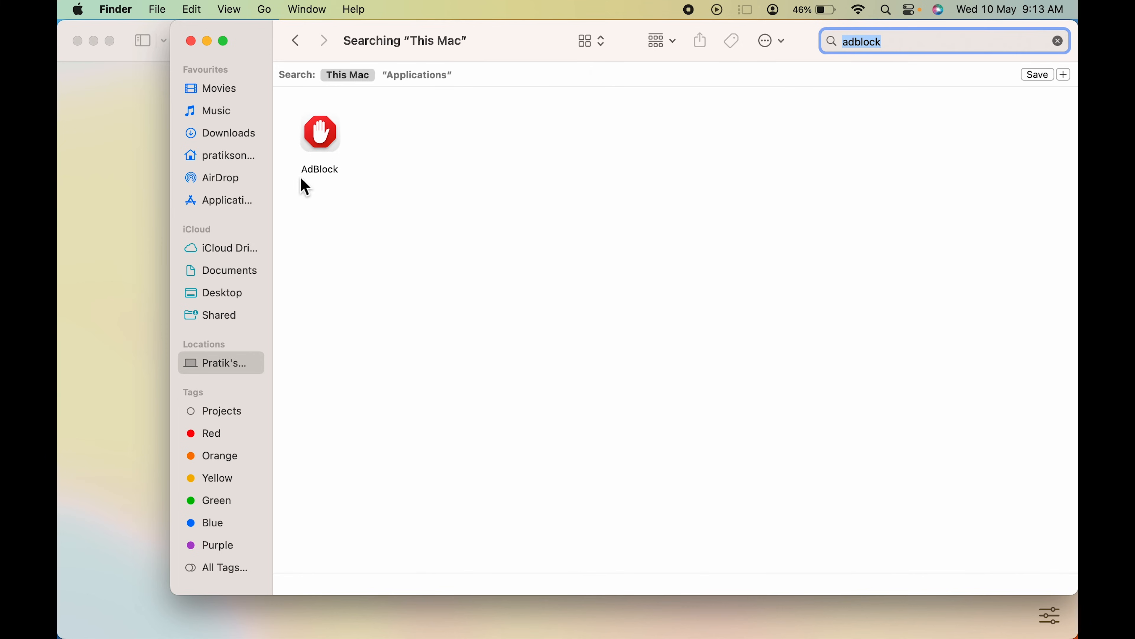
{"action": "mouse_move", "coordinate": [697, 90]}
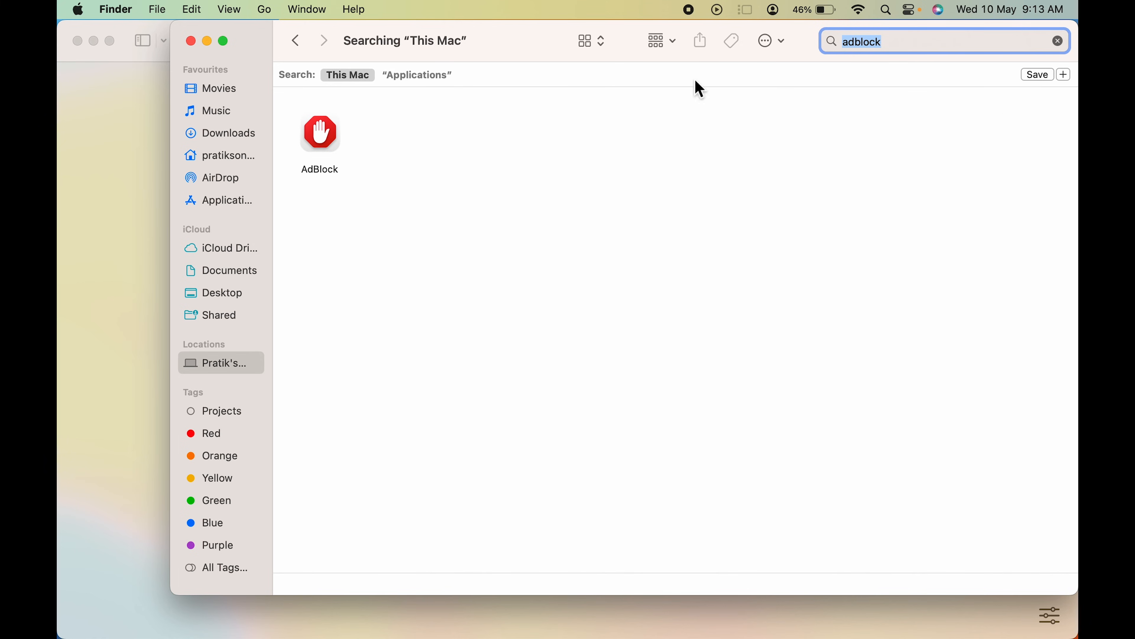
{"action": "mouse_move", "coordinate": [1069, 86]}
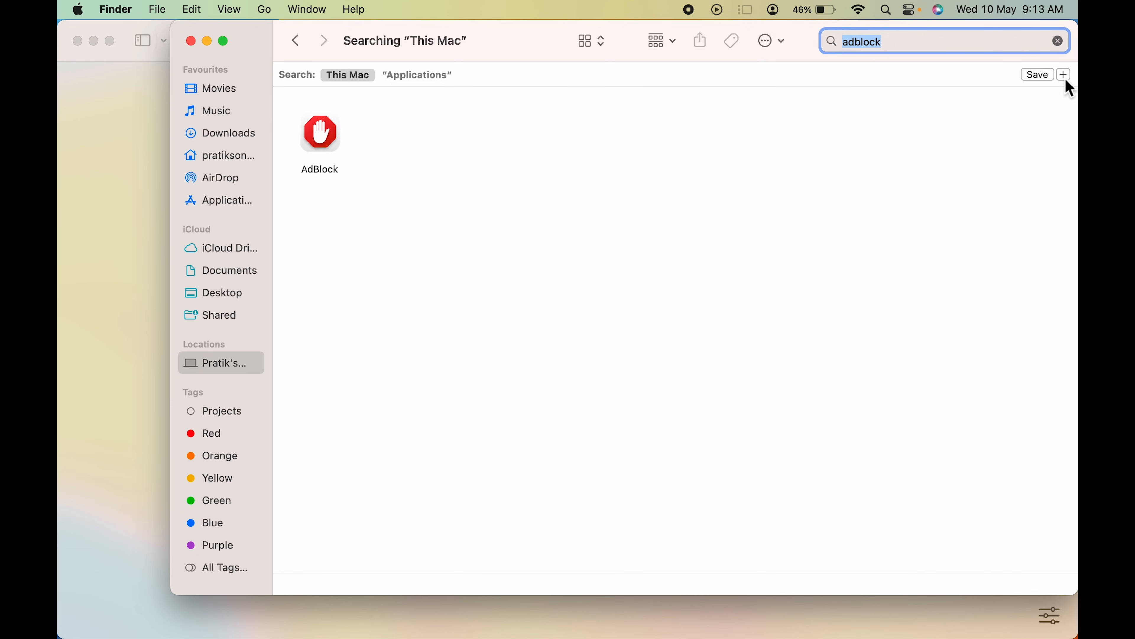
- Add a 'System files are included' condition so a ContentRuleList file joins the AdBlock result
{"action": "left_click", "coordinate": [1064, 74]}
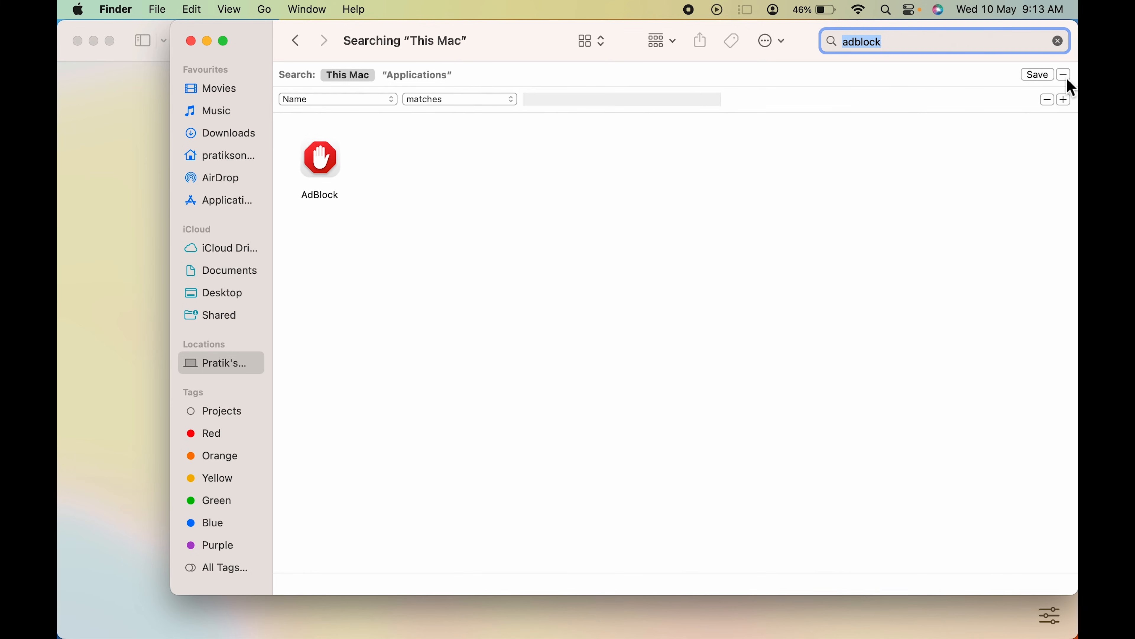
{"action": "left_click", "coordinate": [337, 98]}
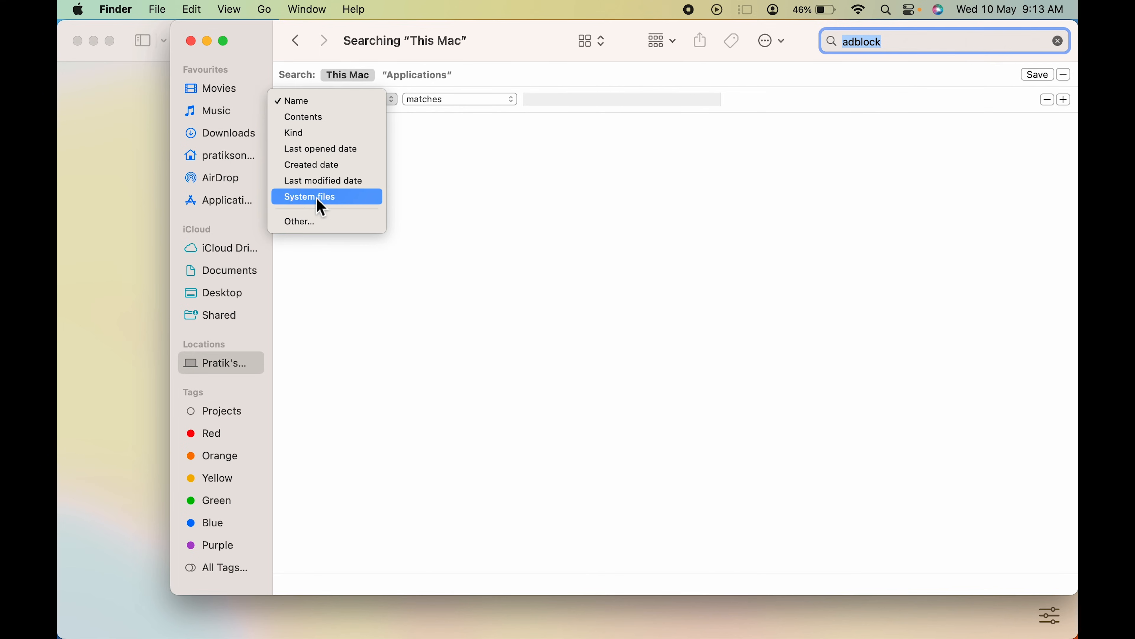
{"action": "left_click", "coordinate": [310, 196]}
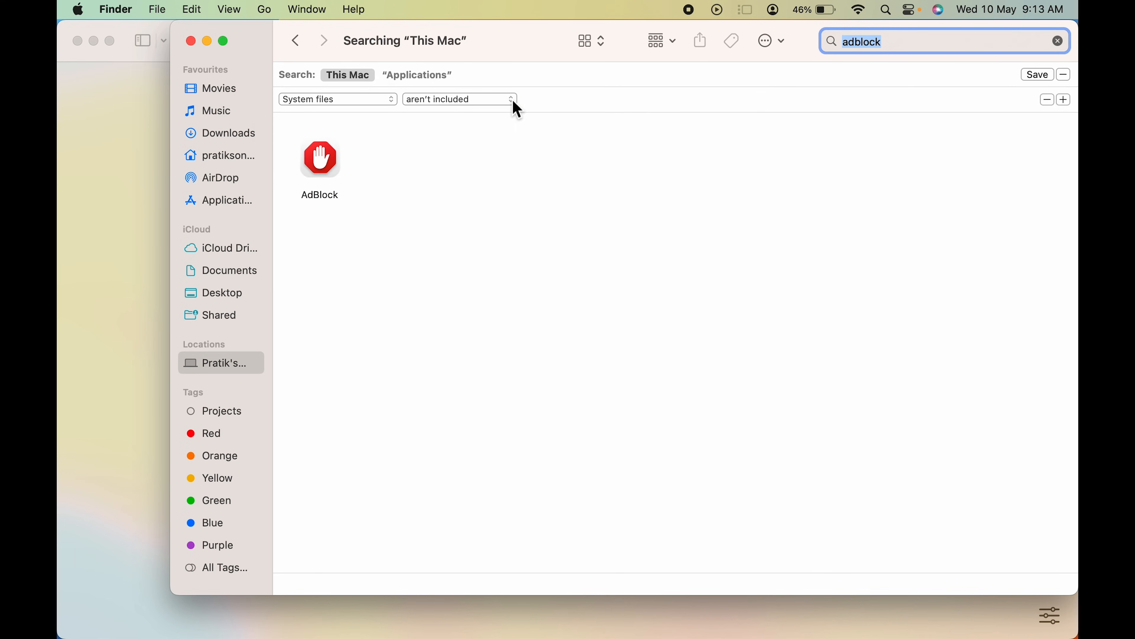
{"action": "left_click", "coordinate": [457, 100]}
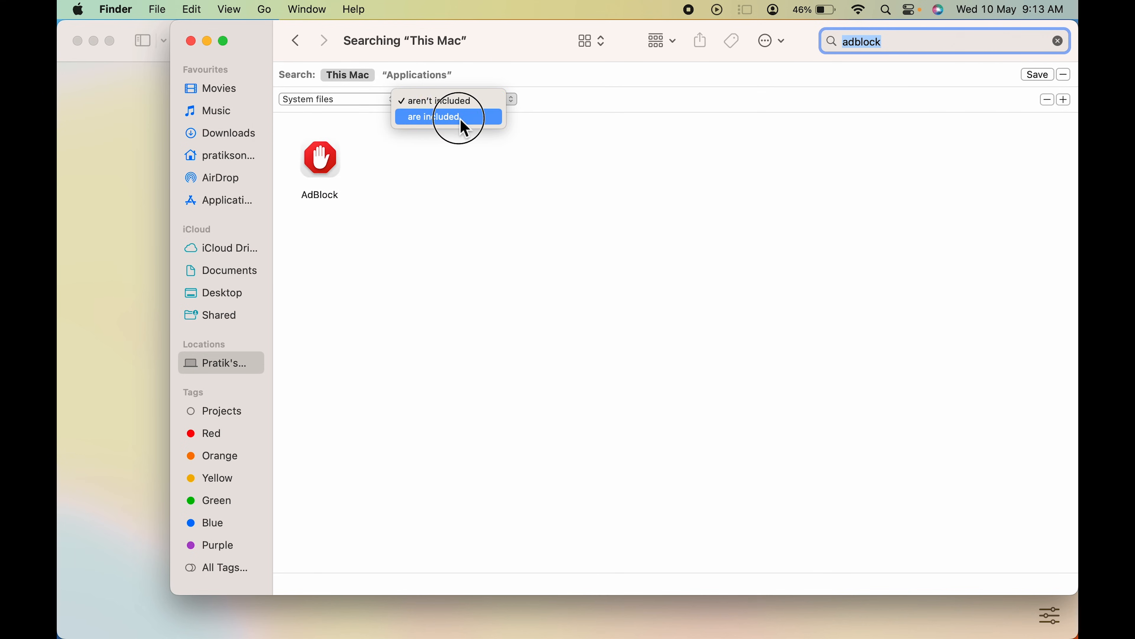
{"action": "left_click", "coordinate": [432, 117]}
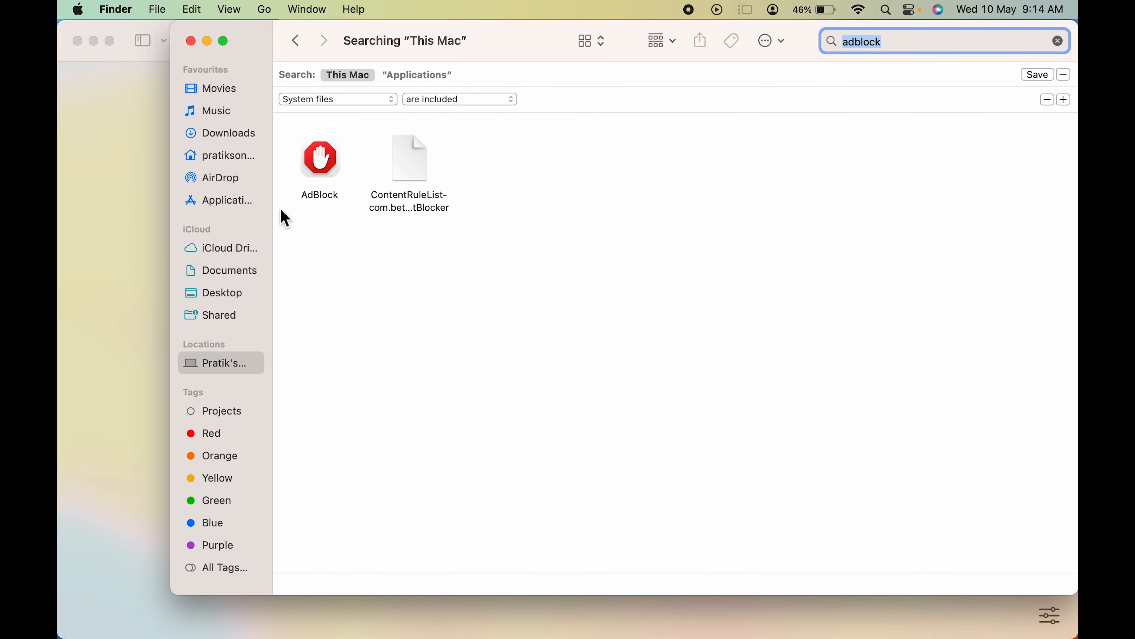
{"action": "mouse_move", "coordinate": [473, 181]}
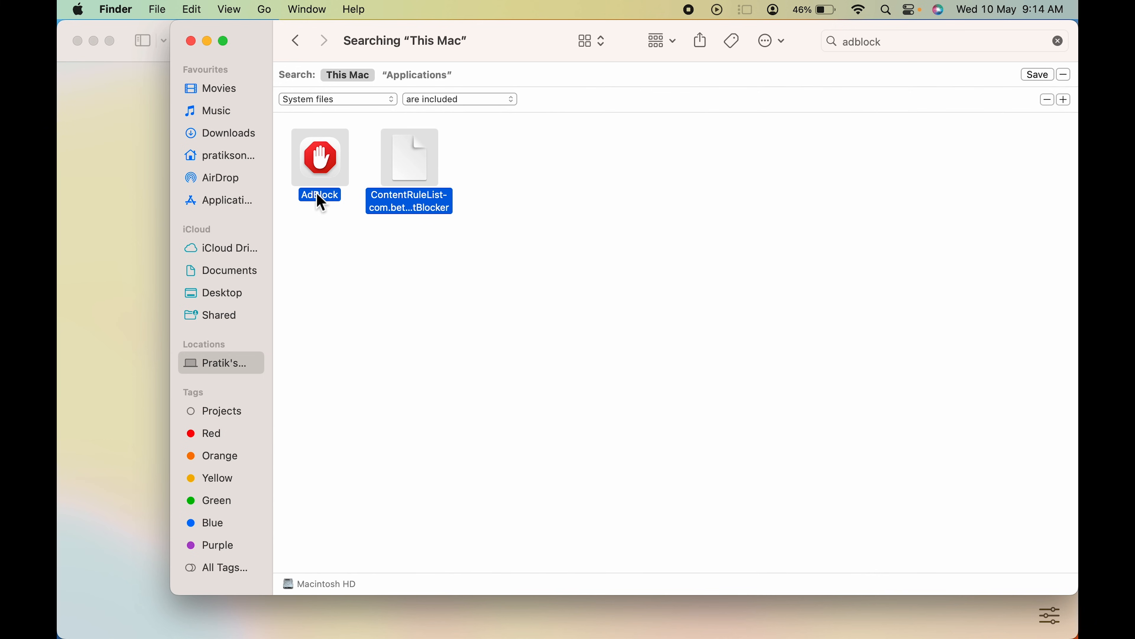
- Move AdBlock and its rule-list file to the Bin with password approval, then close the App Store
{"action": "double_click", "coordinate": [320, 157]}
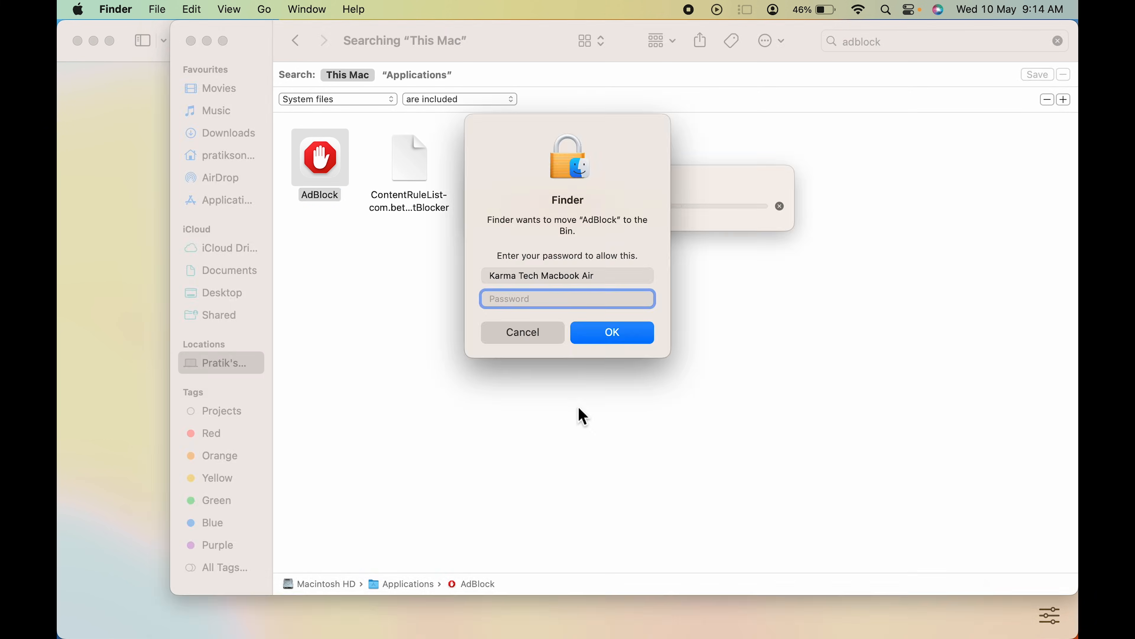
{"action": "type", "text": "••••"}
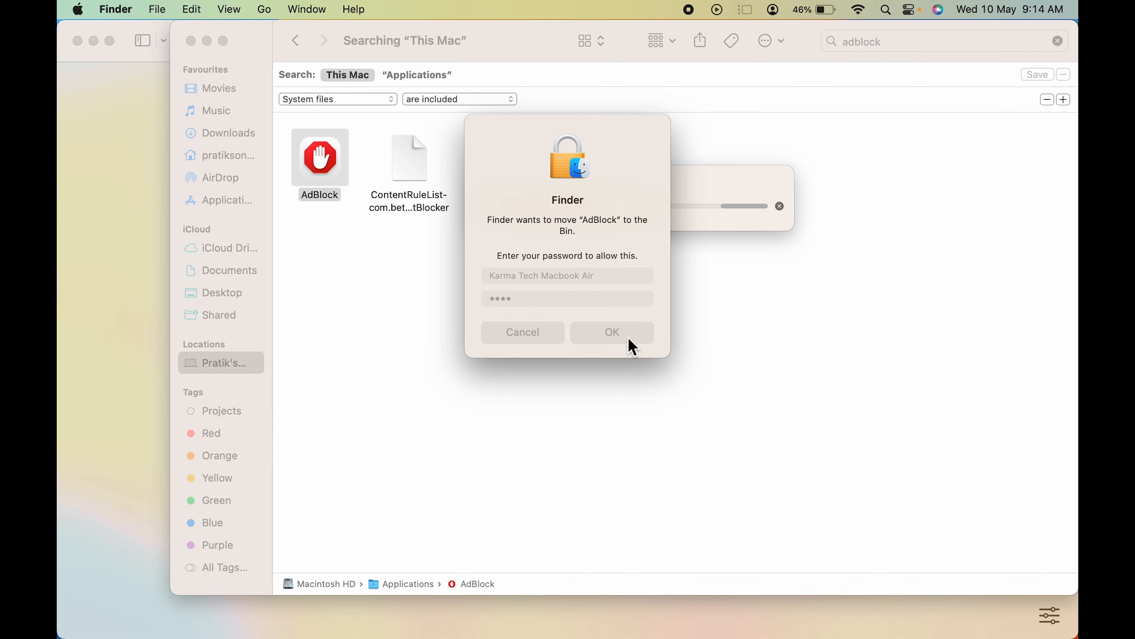
{"action": "left_click", "coordinate": [611, 332]}
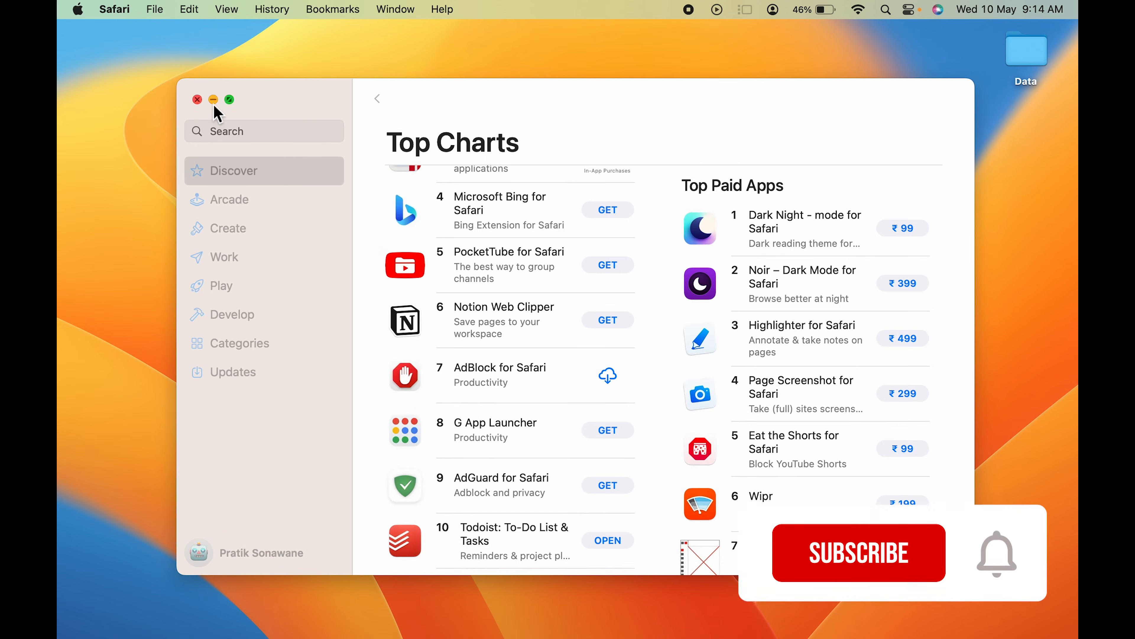
{"action": "left_click", "coordinate": [196, 100]}
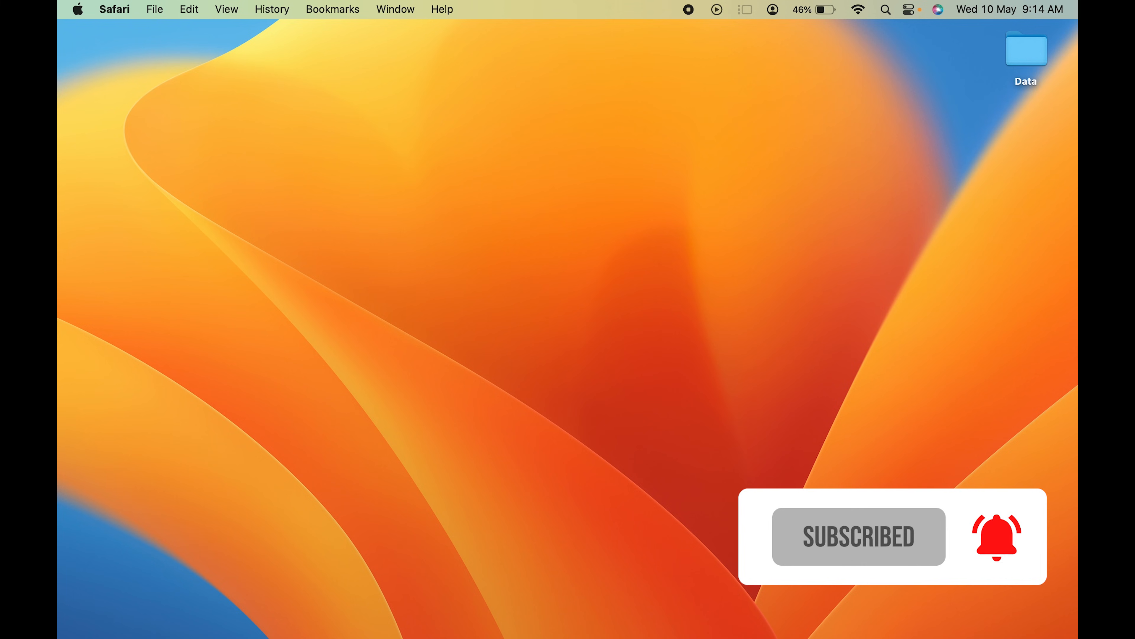